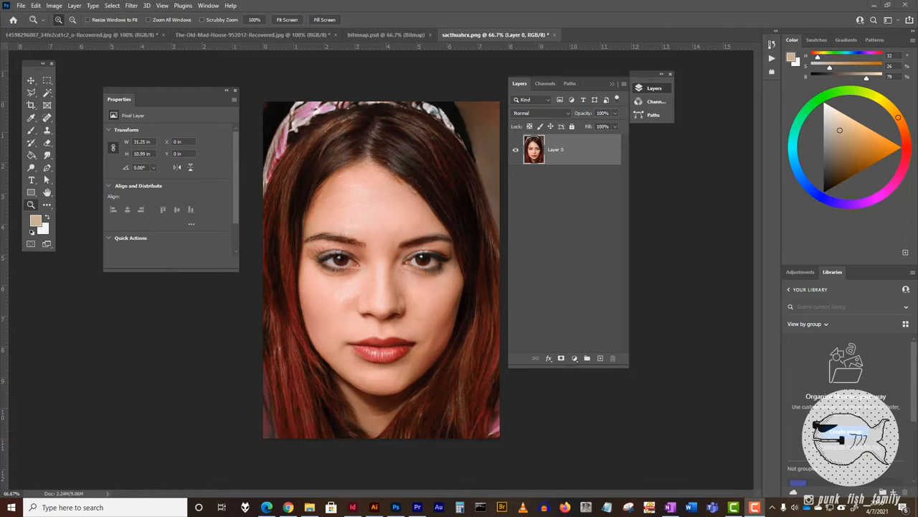
pyautogui.moveTo(473, 425)
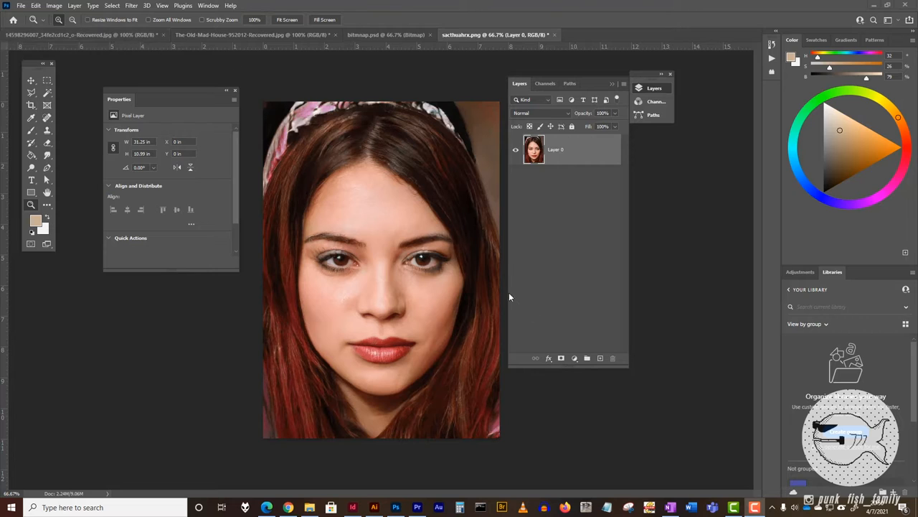
pyautogui.moveTo(314, 342)
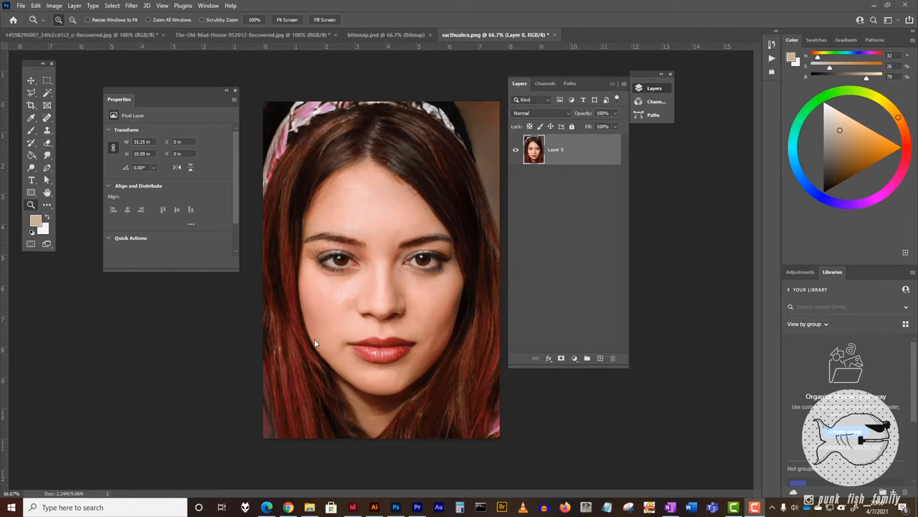
pyautogui.moveTo(304, 324)
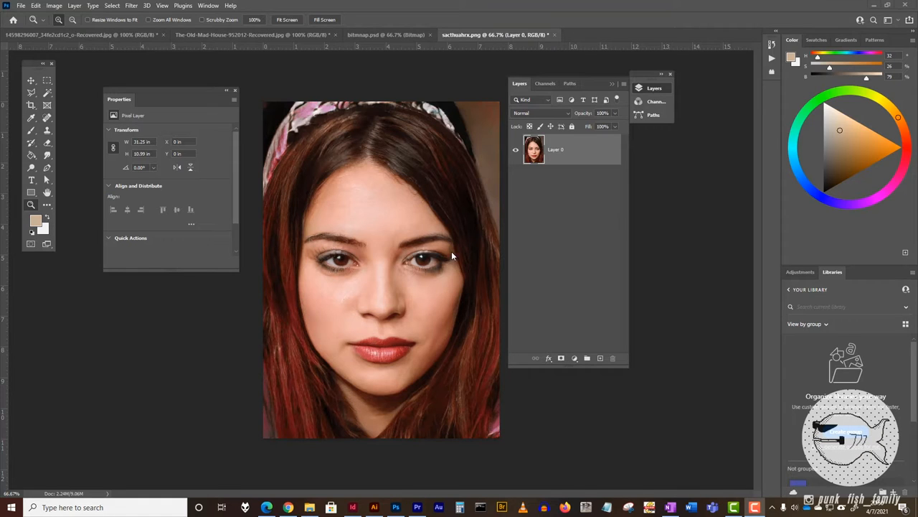
pyautogui.moveTo(561, 230)
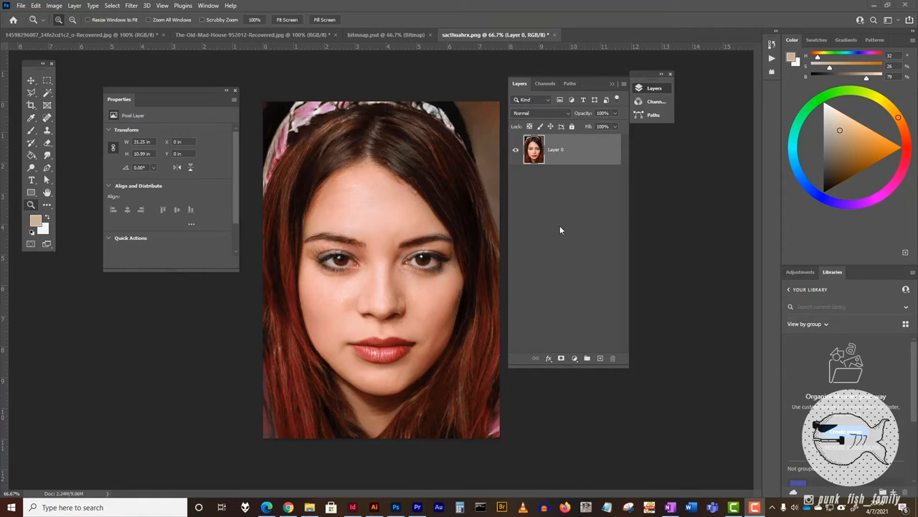
pyautogui.moveTo(577, 313)
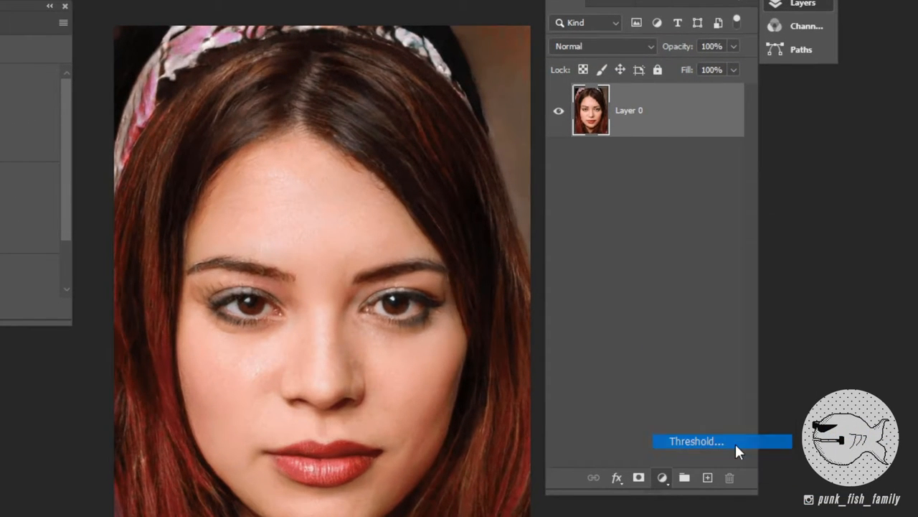
# - Add a Threshold adjustment layer above the portrait at level 128
pyautogui.click(694, 440)
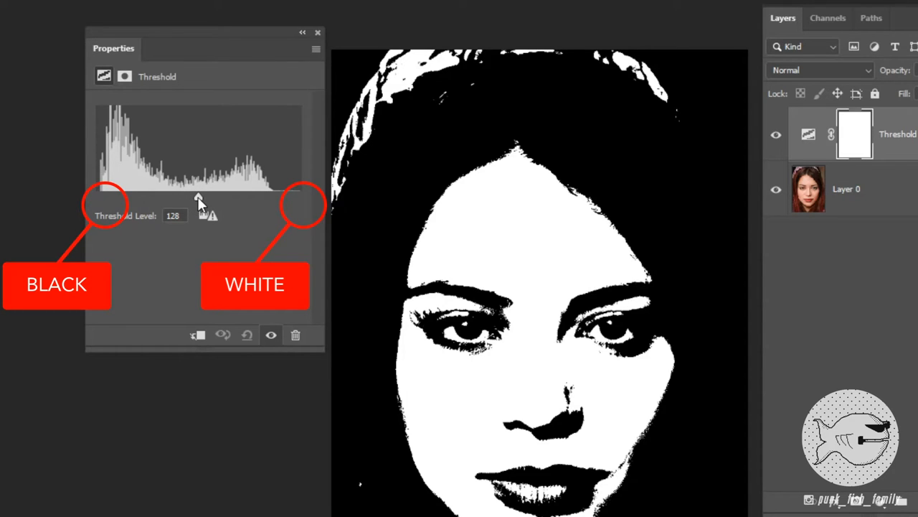
pyautogui.moveTo(194, 199)
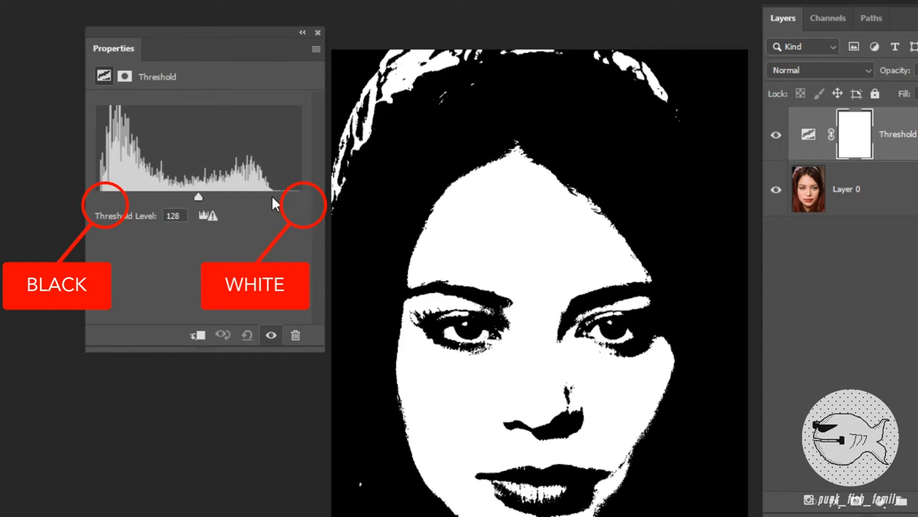
# - Slide the threshold level down, up and back to a middle value that keeps facial detail
pyautogui.moveTo(198, 195); pyautogui.dragTo(185, 195)
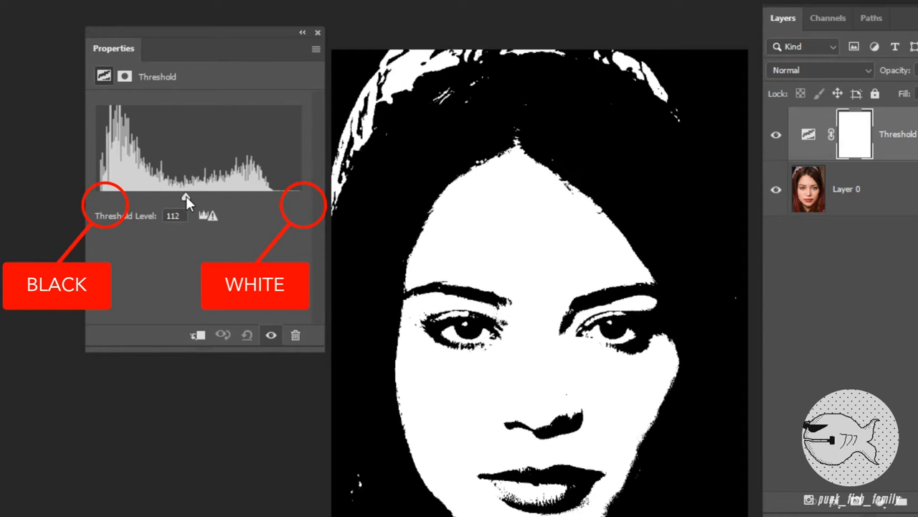
pyautogui.moveTo(185, 196); pyautogui.dragTo(159, 195)
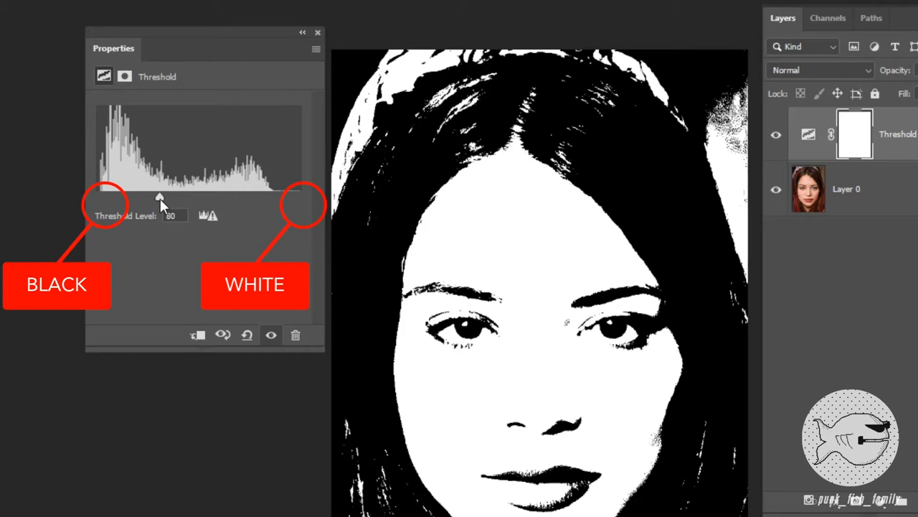
pyautogui.moveTo(52, 213)
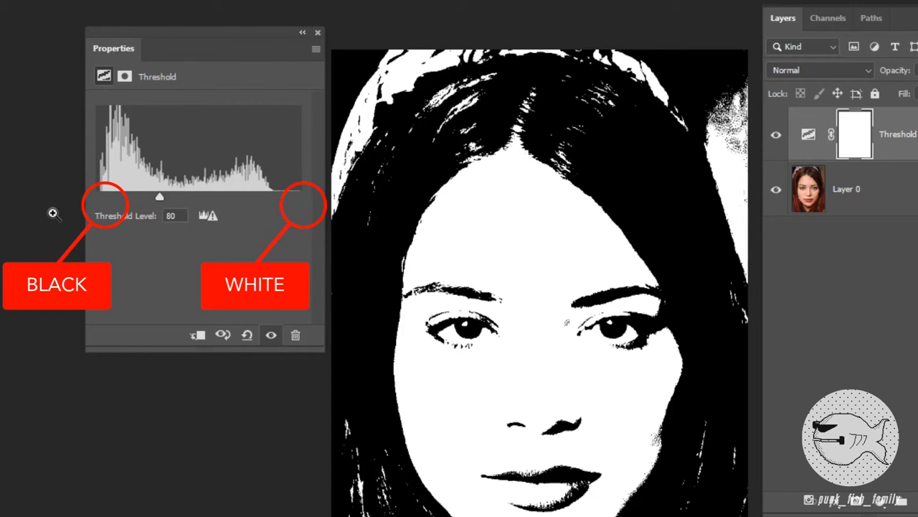
pyautogui.moveTo(160, 195); pyautogui.dragTo(223, 195)
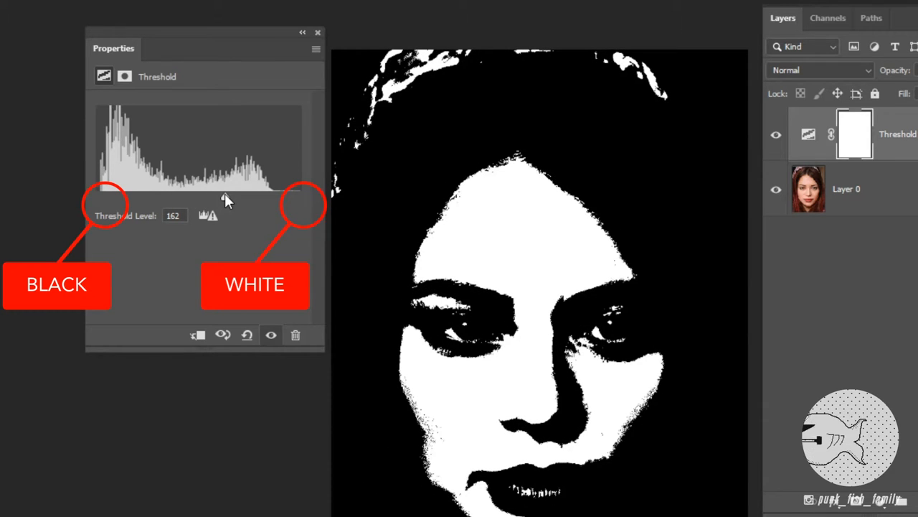
pyautogui.moveTo(226, 195); pyautogui.dragTo(187, 195)
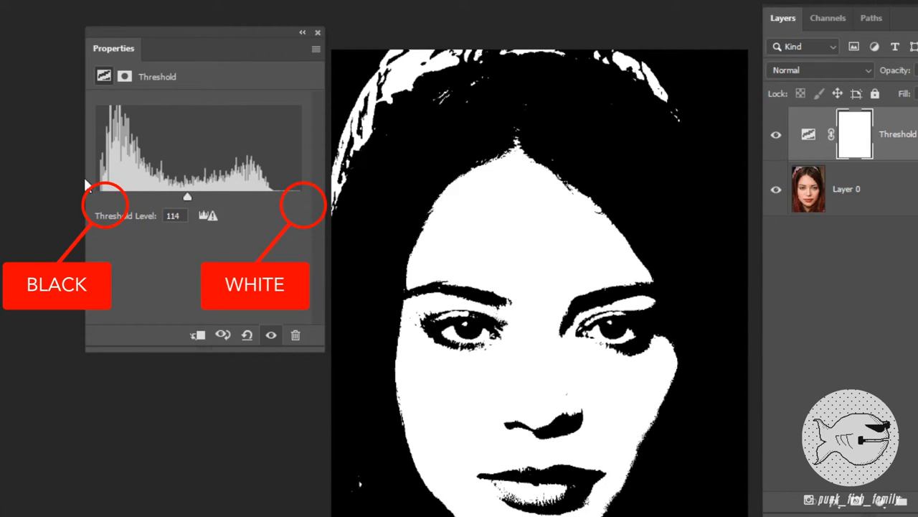
pyautogui.moveTo(85, 201)
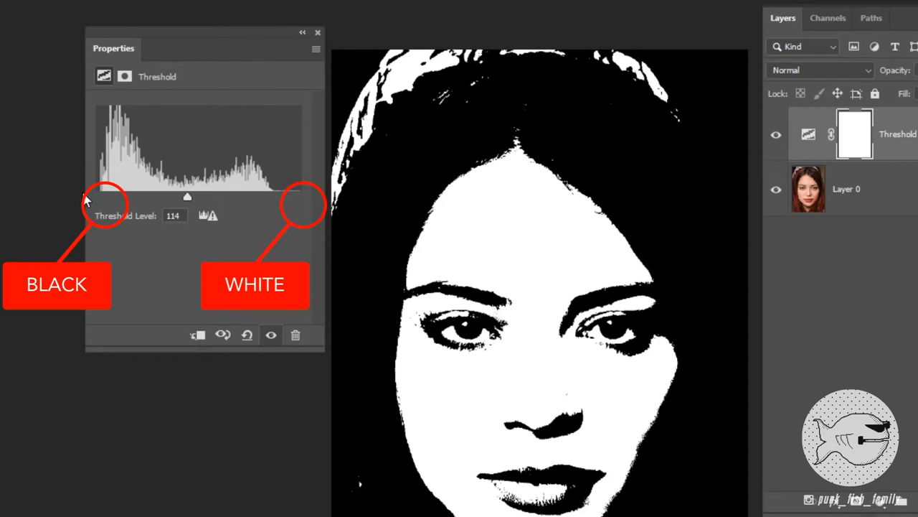
pyautogui.moveTo(185, 206)
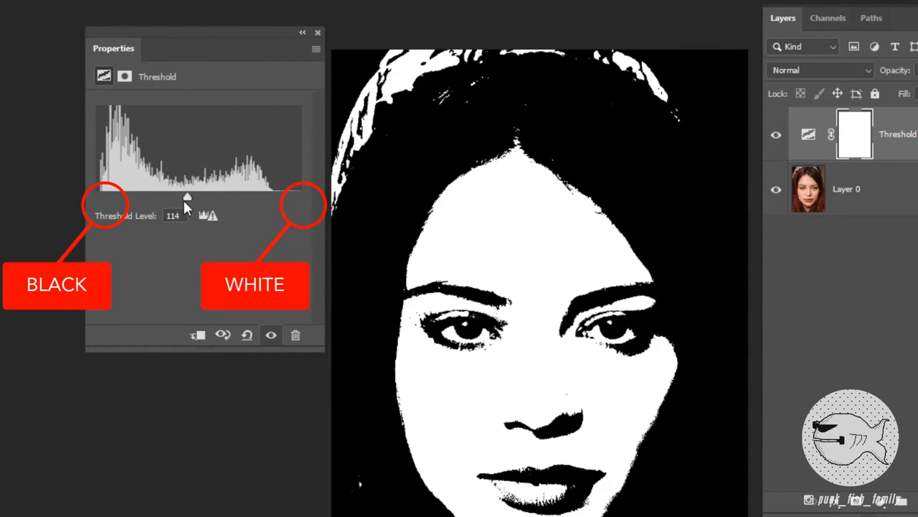
pyautogui.moveTo(186, 198); pyautogui.dragTo(185, 198)
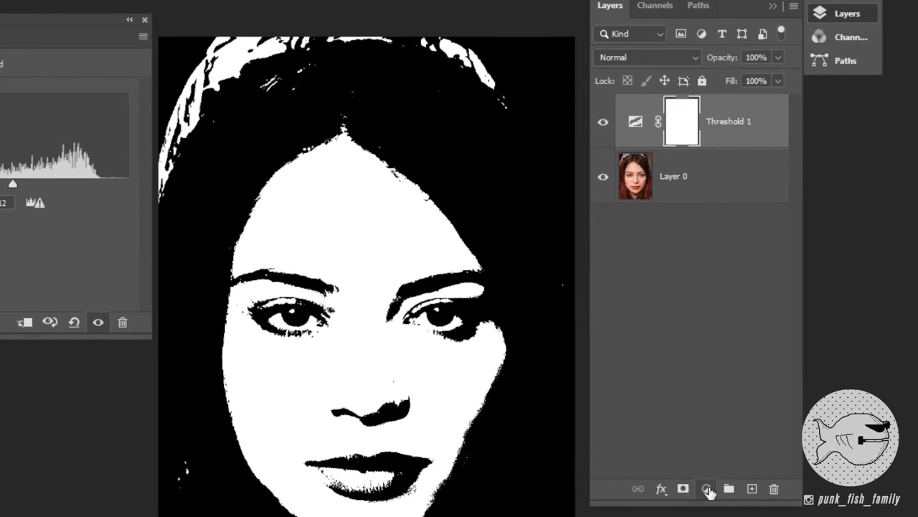
# - Add a Gradient Fill layer above the Threshold layer and bring up its Gradient Editor
pyautogui.click(706, 487)
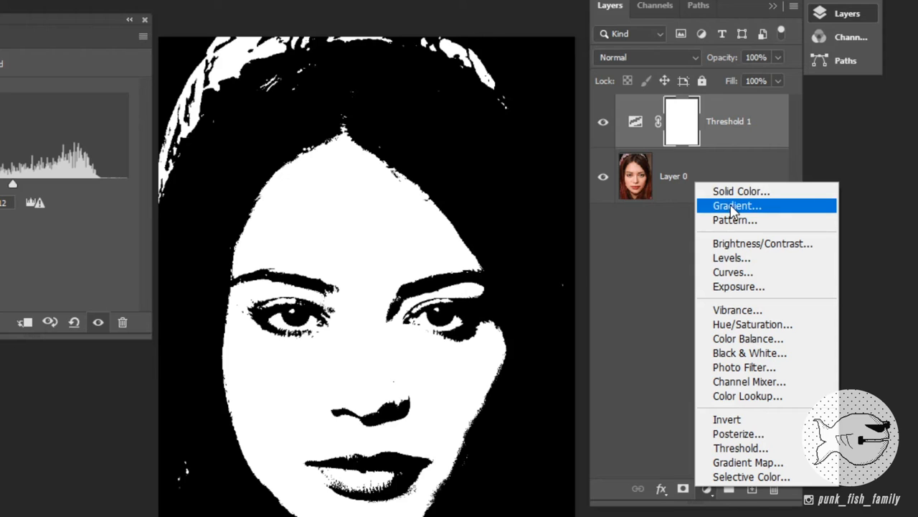
pyautogui.click(736, 205)
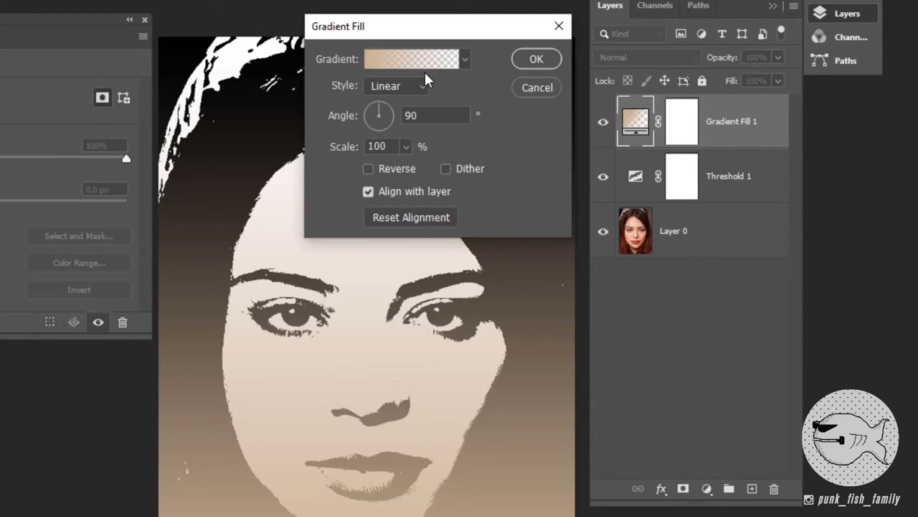
pyautogui.moveTo(416, 72)
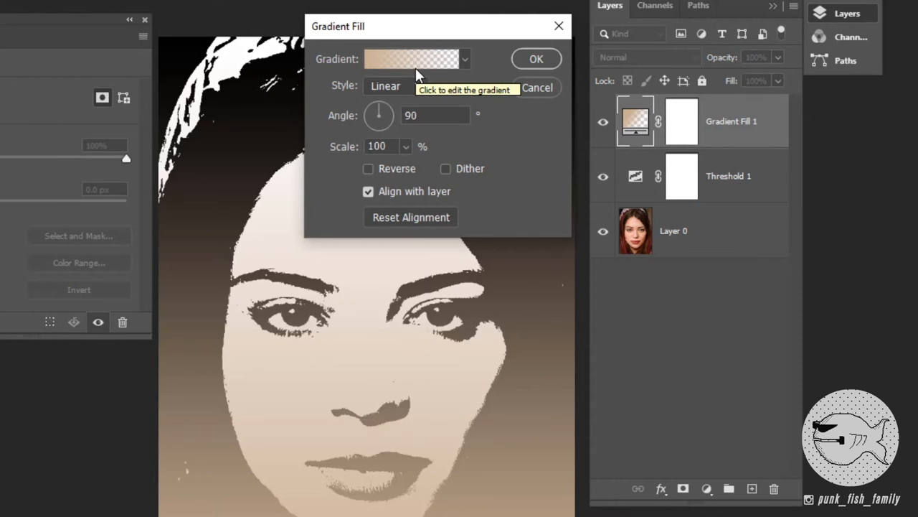
pyautogui.click(416, 59)
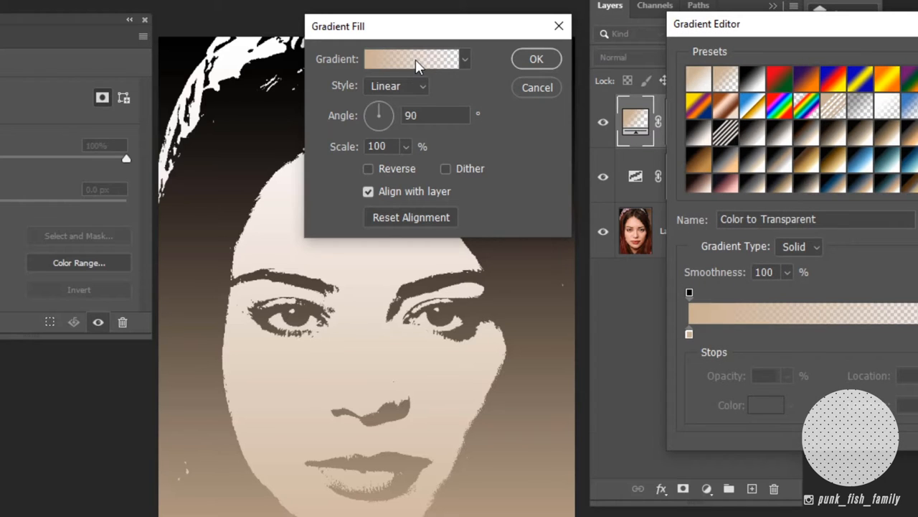
pyautogui.moveTo(763, 13)
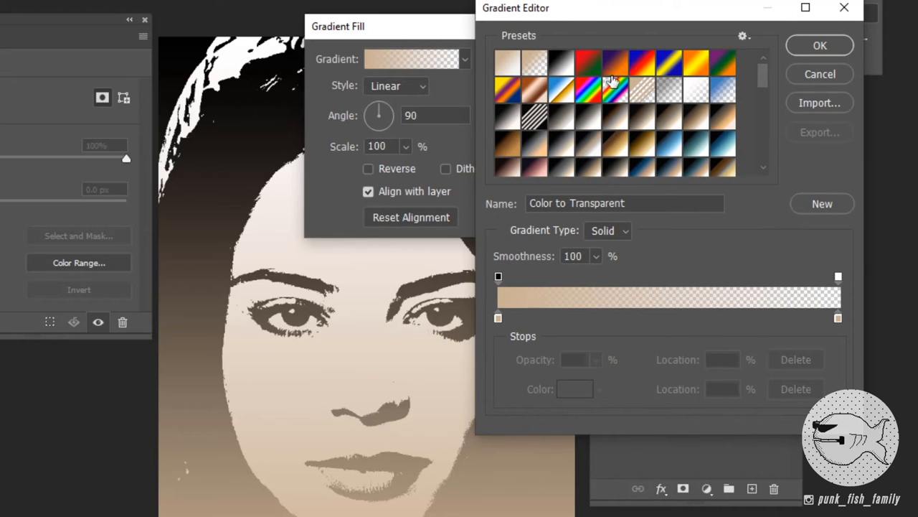
# - Choose the Red, Green preset gradient and reach for the gradient type choices
pyautogui.click(589, 62)
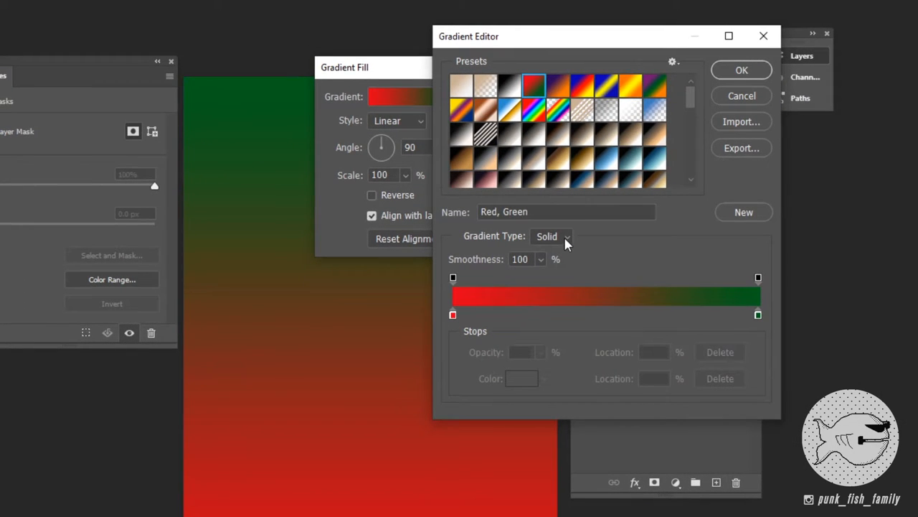
pyautogui.click(551, 235)
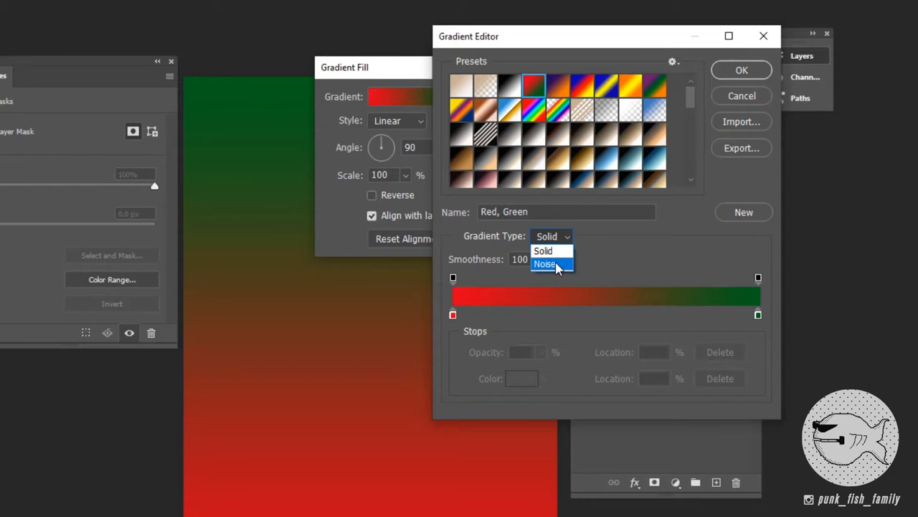
# - Set the gradient type to Noise in RGB and narrow its colour range sliders
pyautogui.click(546, 264)
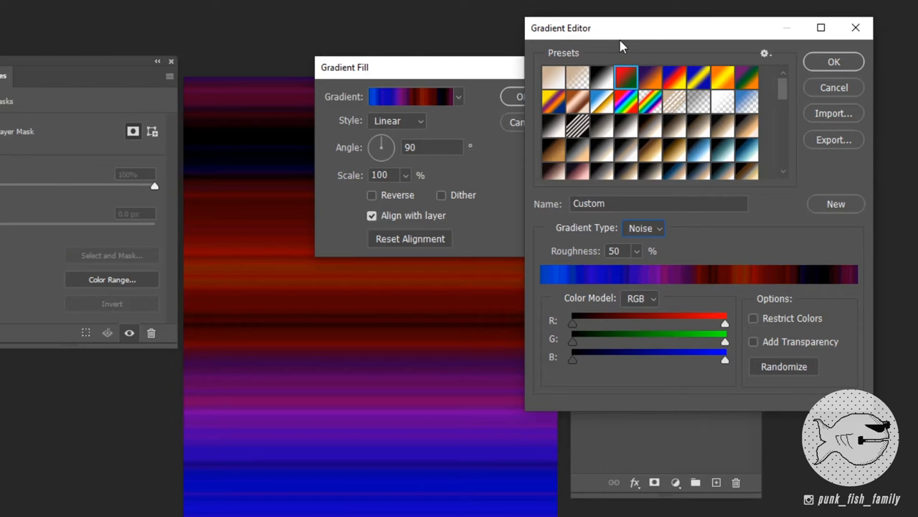
pyautogui.moveTo(651, 304)
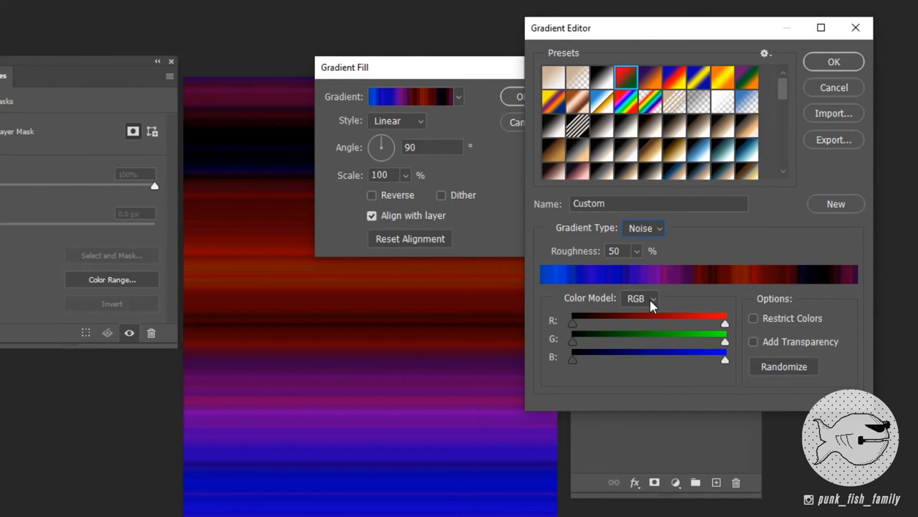
pyautogui.moveTo(643, 300)
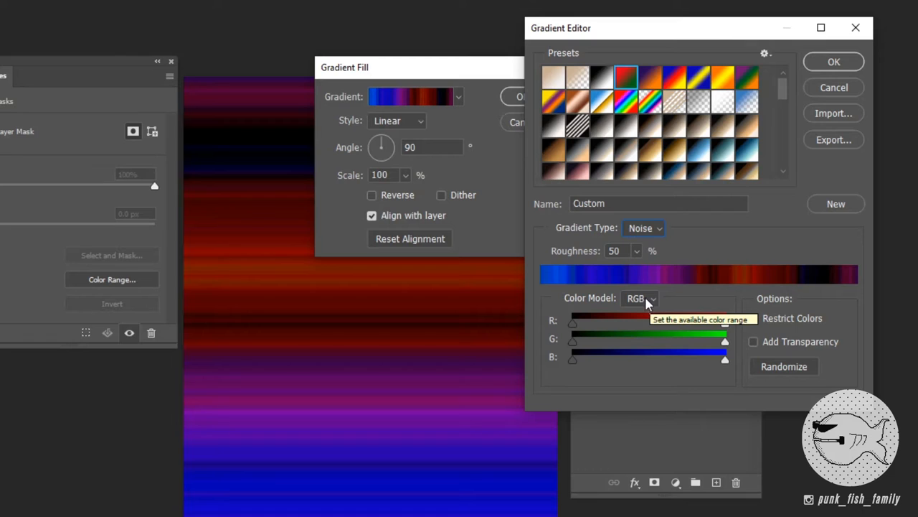
pyautogui.click(640, 297)
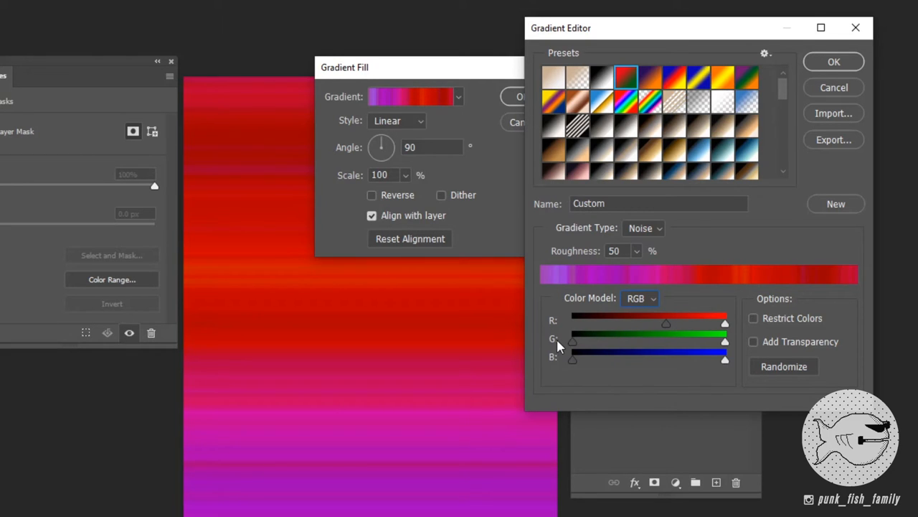
pyautogui.moveTo(573, 343); pyautogui.dragTo(632, 343)
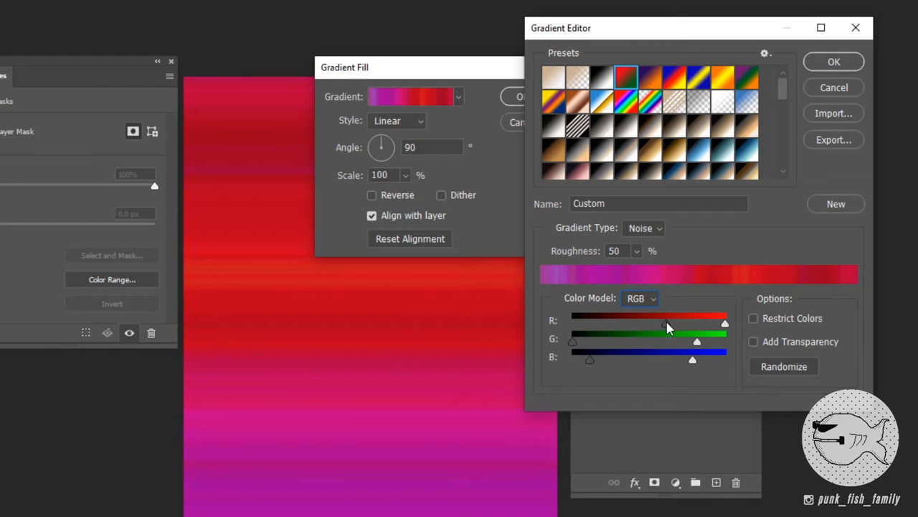
pyautogui.moveTo(725, 340); pyautogui.dragTo(691, 340)
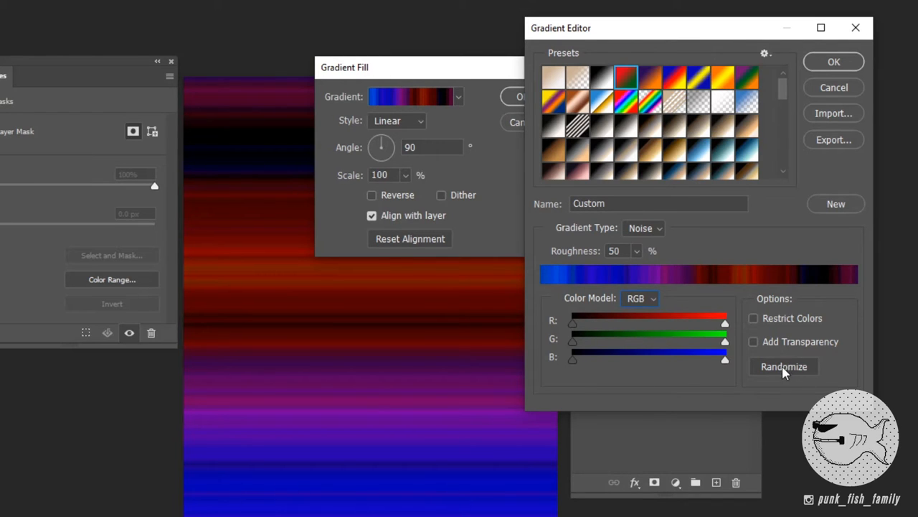
# - Randomize the noise gradient three times to get purple, blue and magenta bands
pyautogui.click(783, 366)
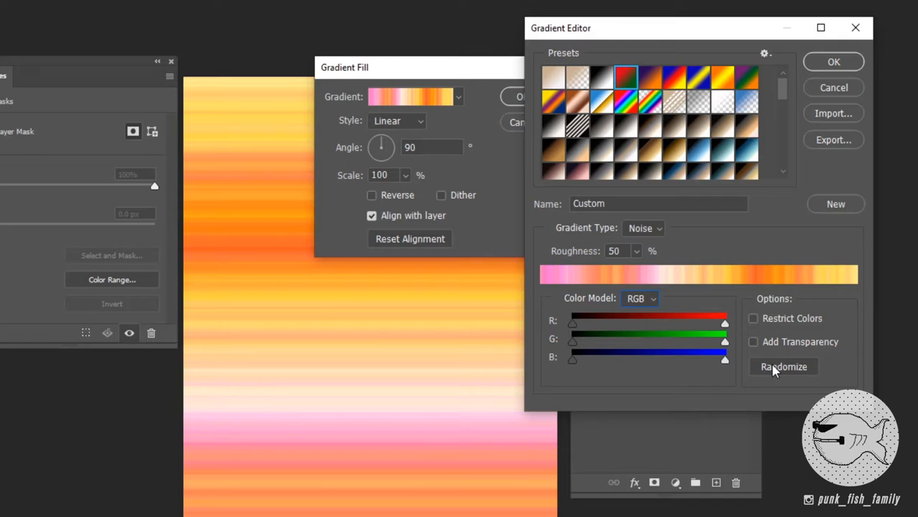
pyautogui.click(783, 366)
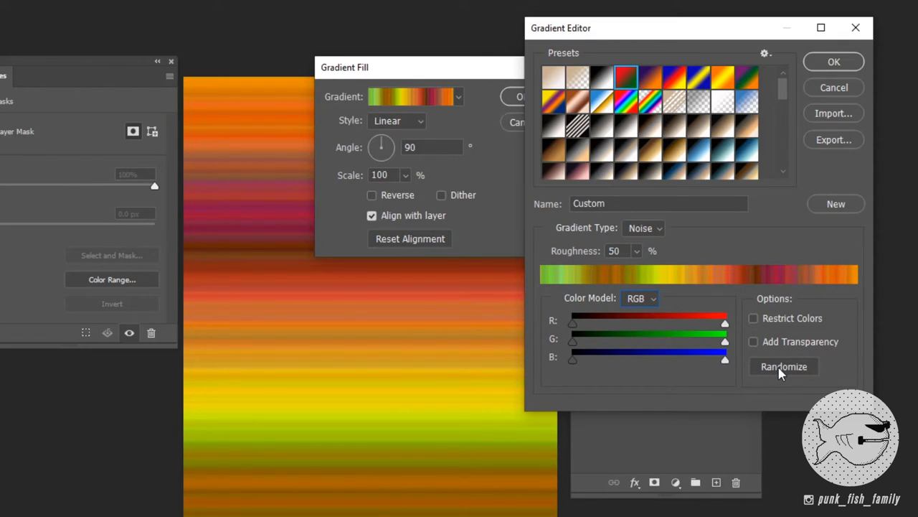
pyautogui.click(784, 366)
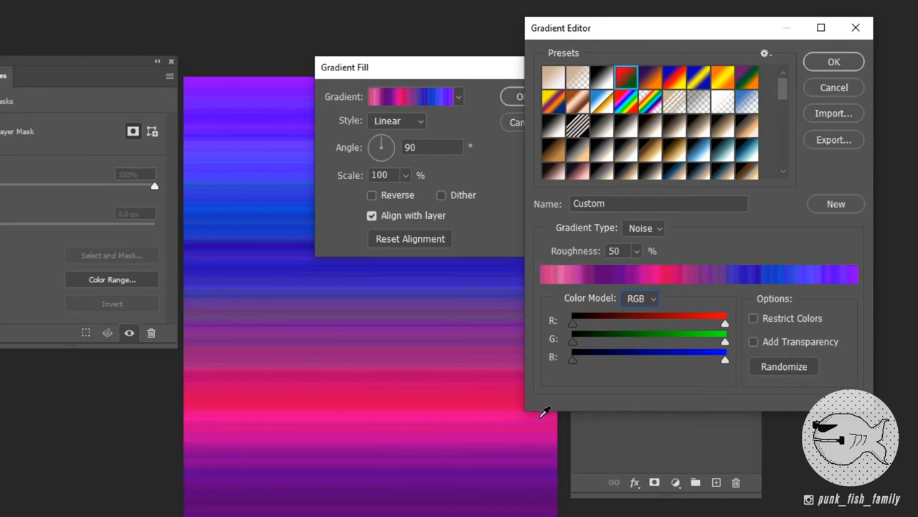
# - Switch the noise colour model to HSB and randomize it a couple of times
pyautogui.click(639, 297)
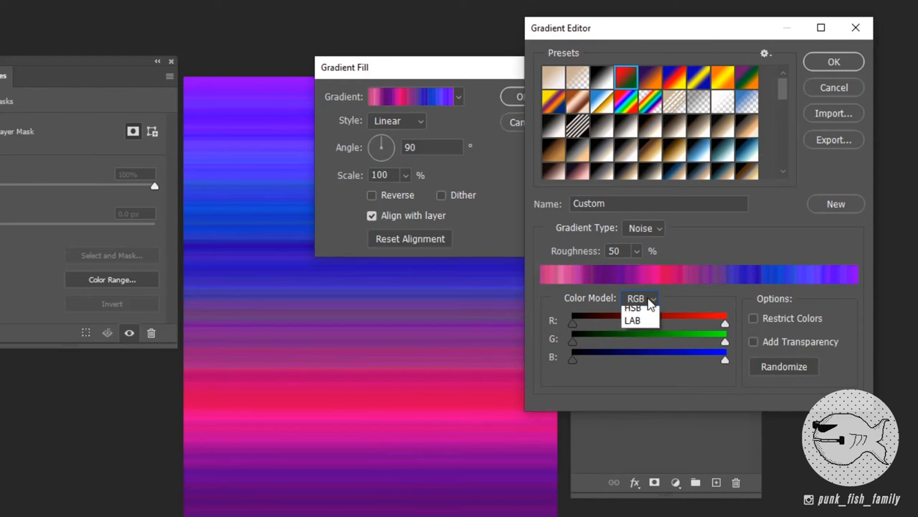
pyautogui.click(633, 307)
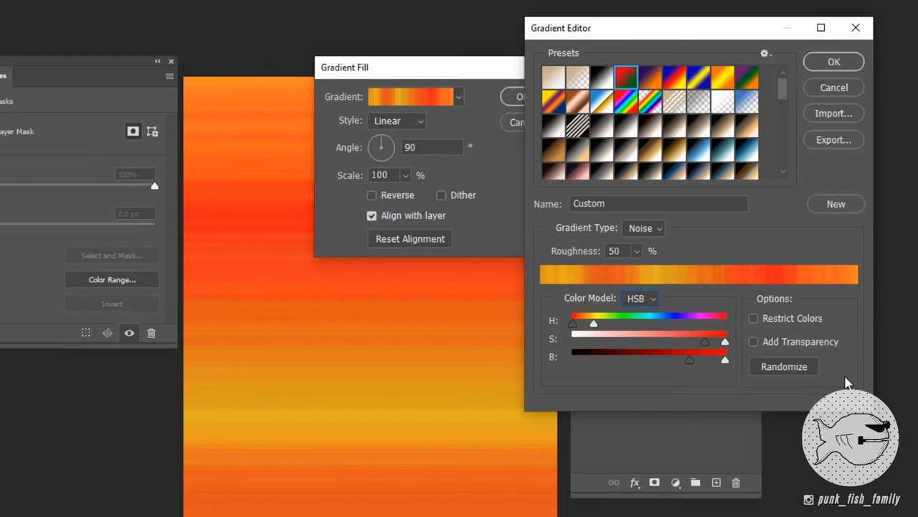
pyautogui.moveTo(815, 345)
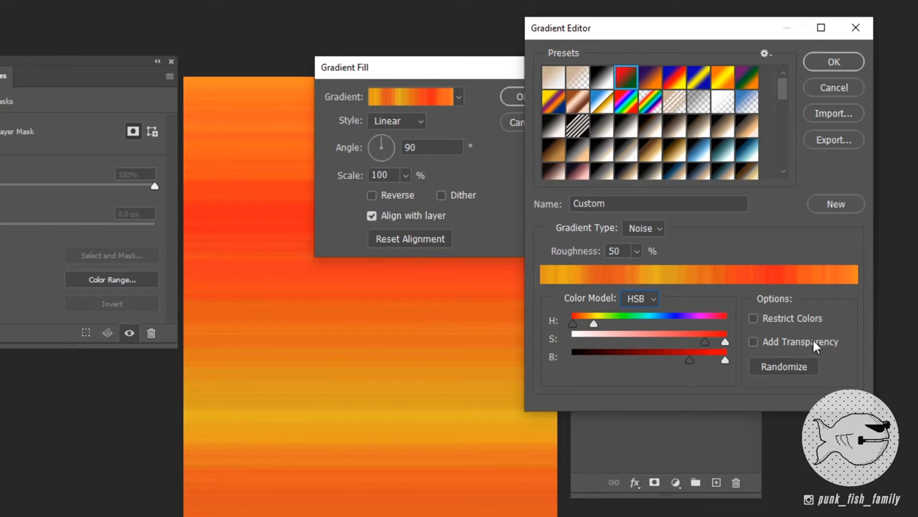
pyautogui.click(783, 366)
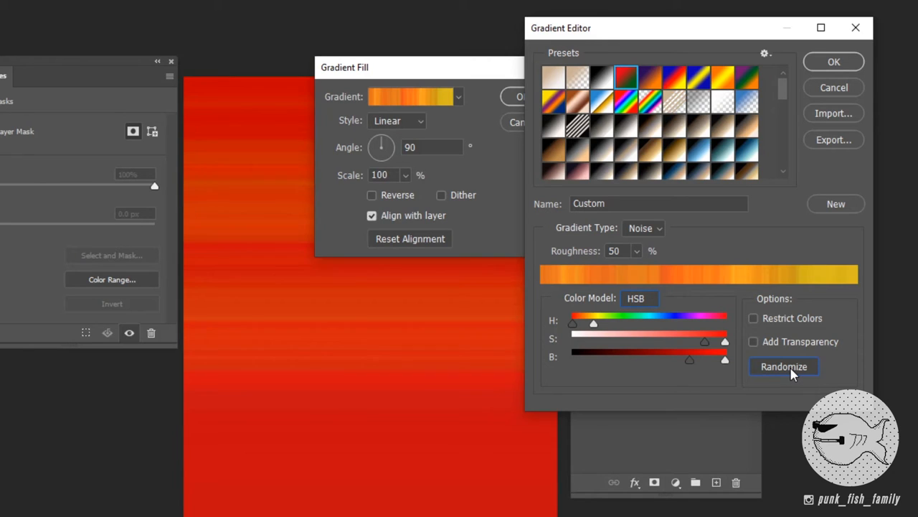
pyautogui.click(783, 366)
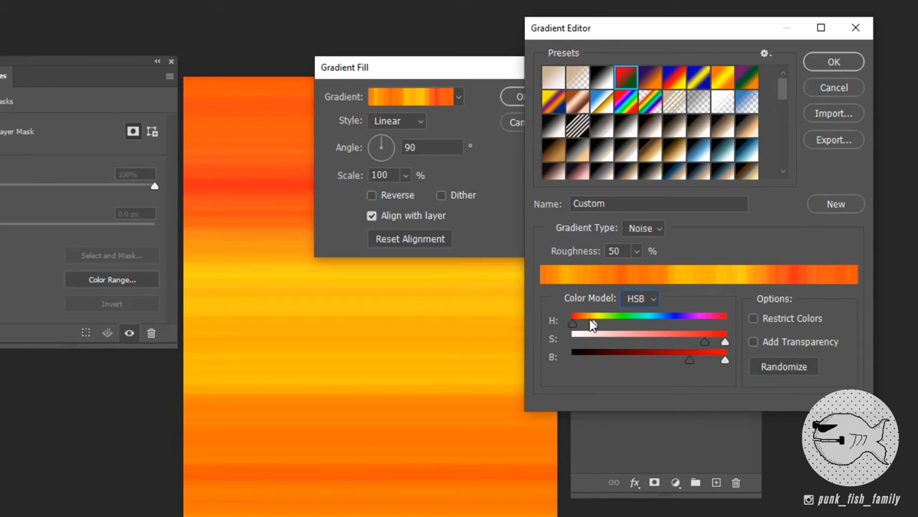
# - Widen the hue range to full spectrum and the brightness range, then randomize to a pink result
pyautogui.moveTo(573, 324); pyautogui.dragTo(726, 324)
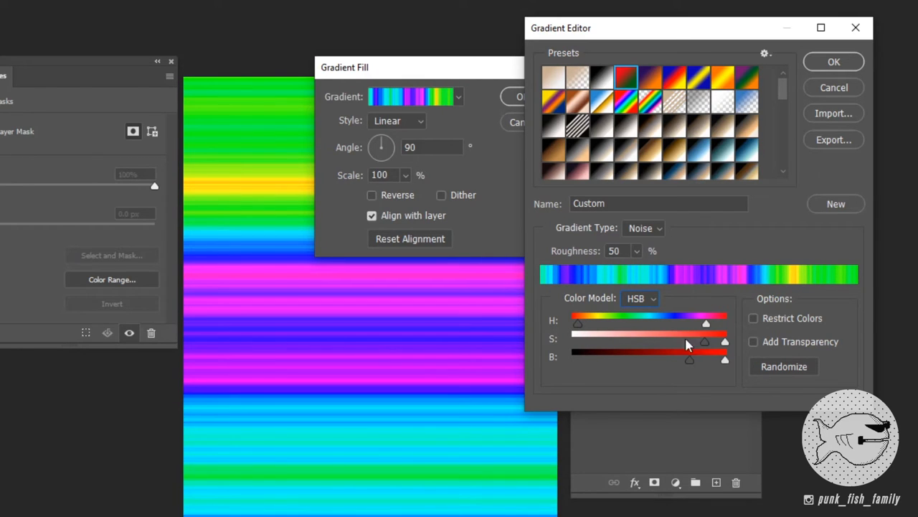
pyautogui.moveTo(689, 359); pyautogui.dragTo(639, 359)
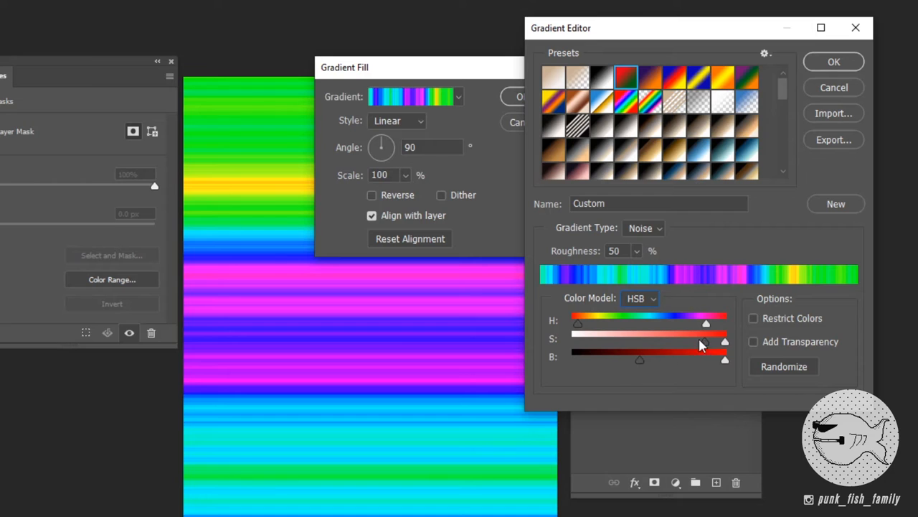
pyautogui.click(784, 366)
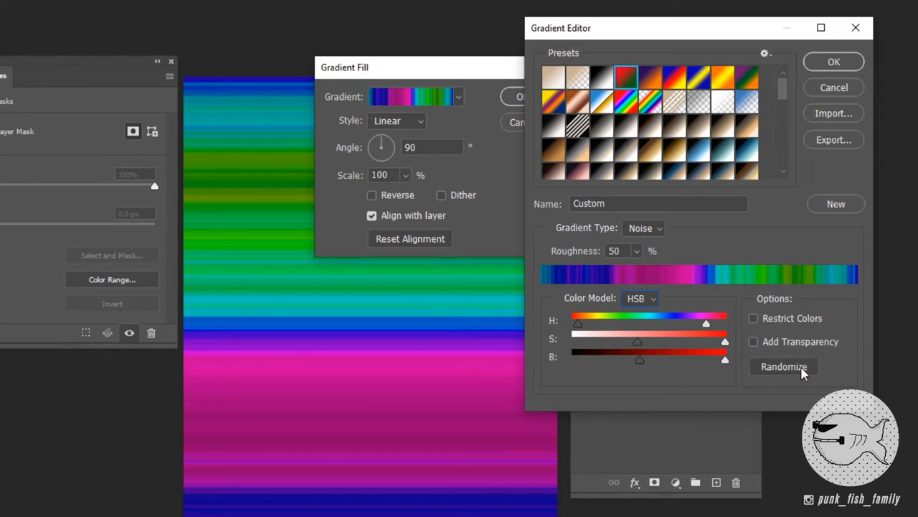
pyautogui.click(783, 366)
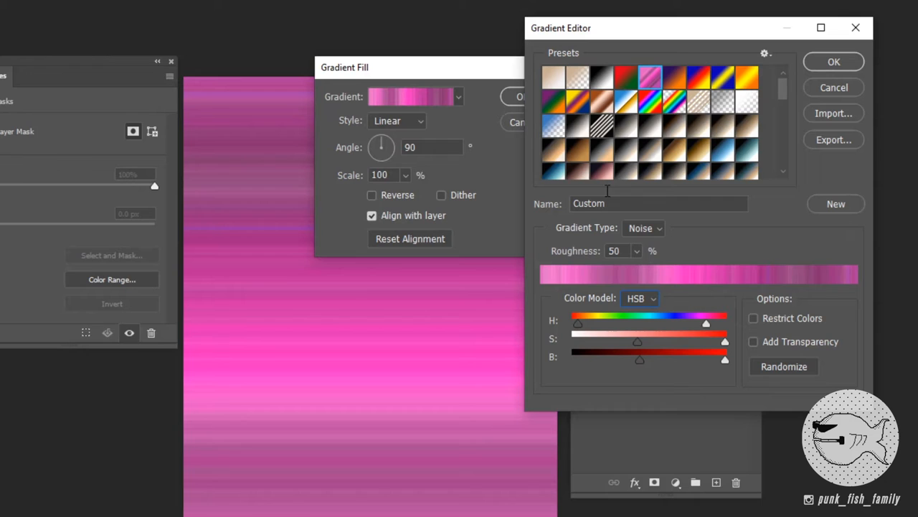
pyautogui.moveTo(735, 56)
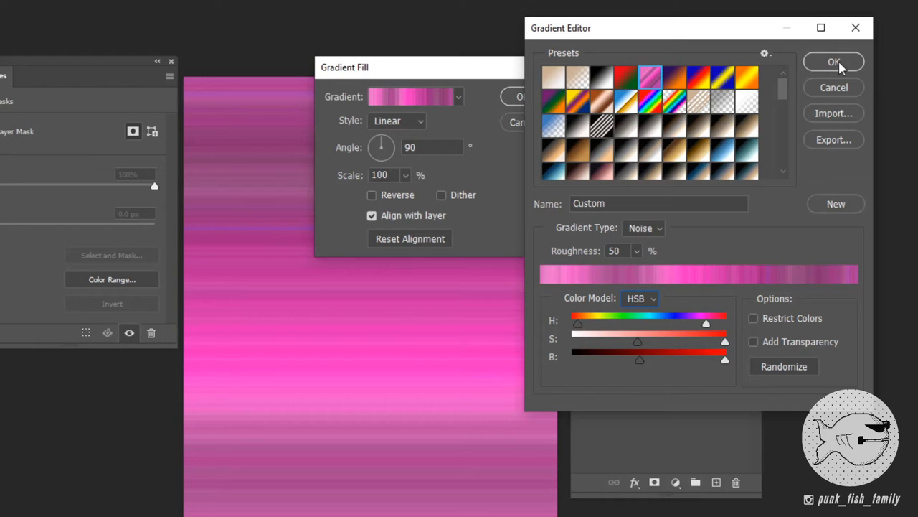
# - Accept the pink noise gradient and commit the Gradient Fill layer settings
pyautogui.click(834, 62)
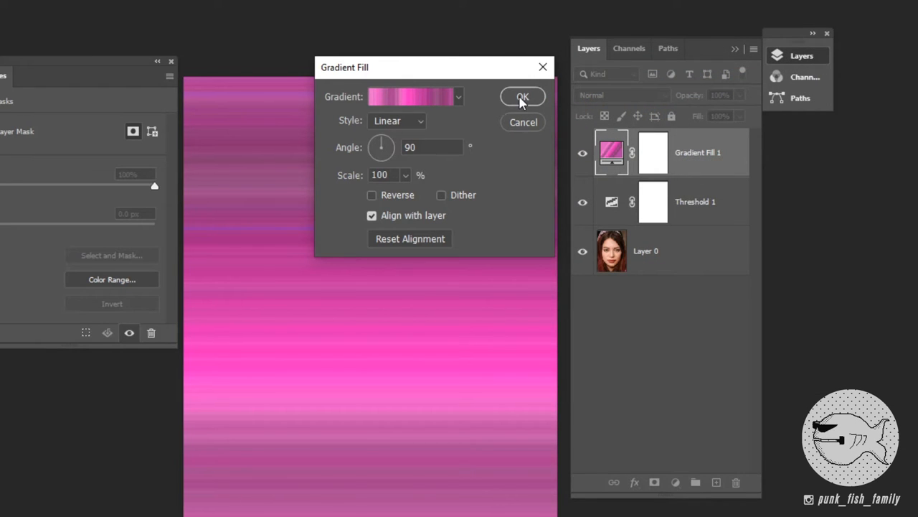
pyautogui.click(522, 96)
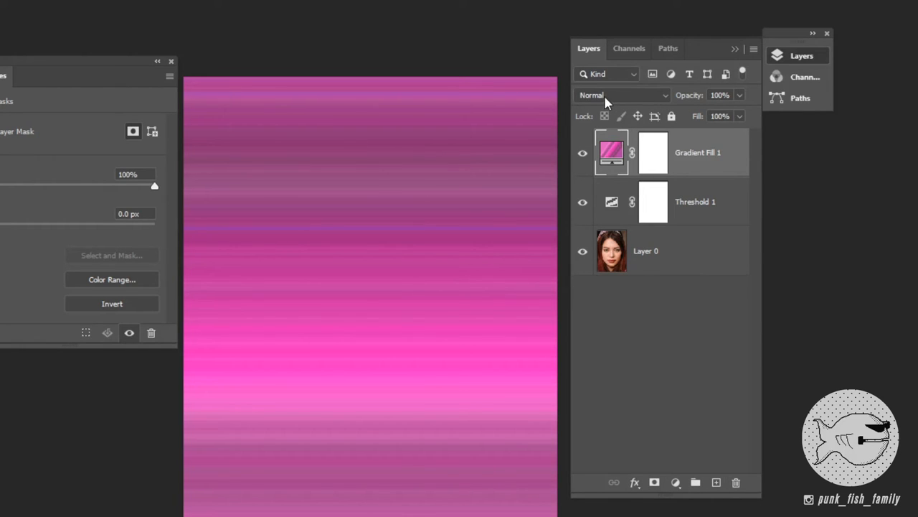
pyautogui.moveTo(609, 100)
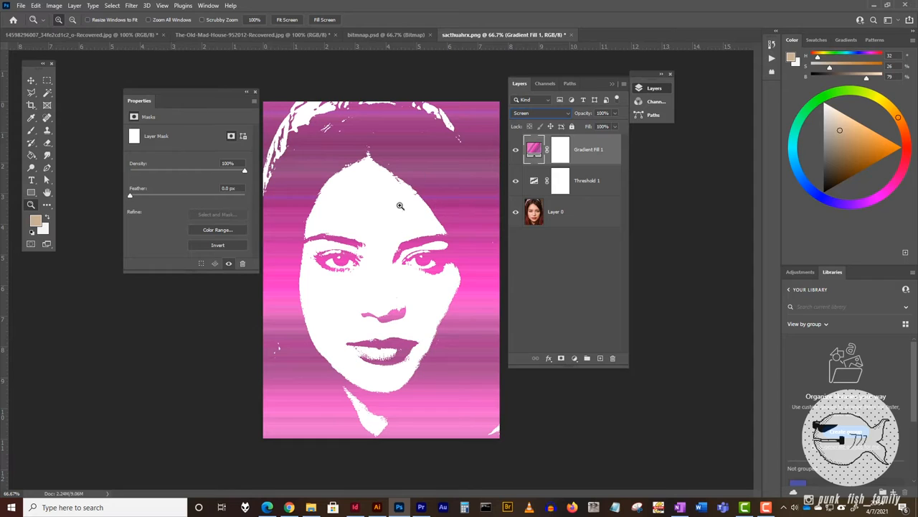
pyautogui.moveTo(411, 290)
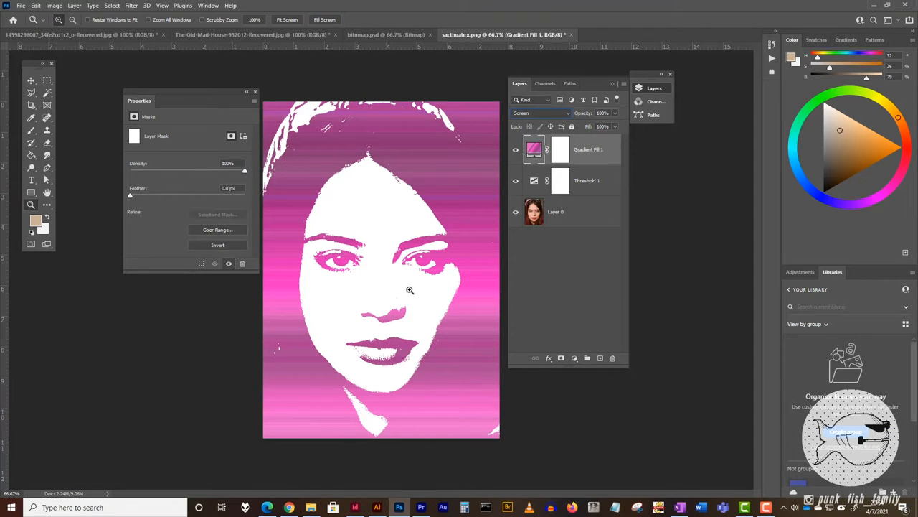
pyautogui.moveTo(333, 196)
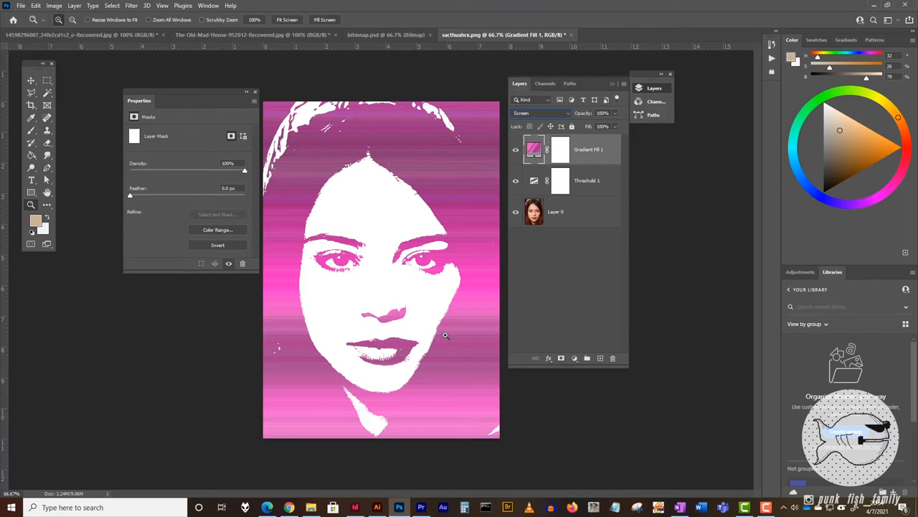
pyautogui.moveTo(333, 175)
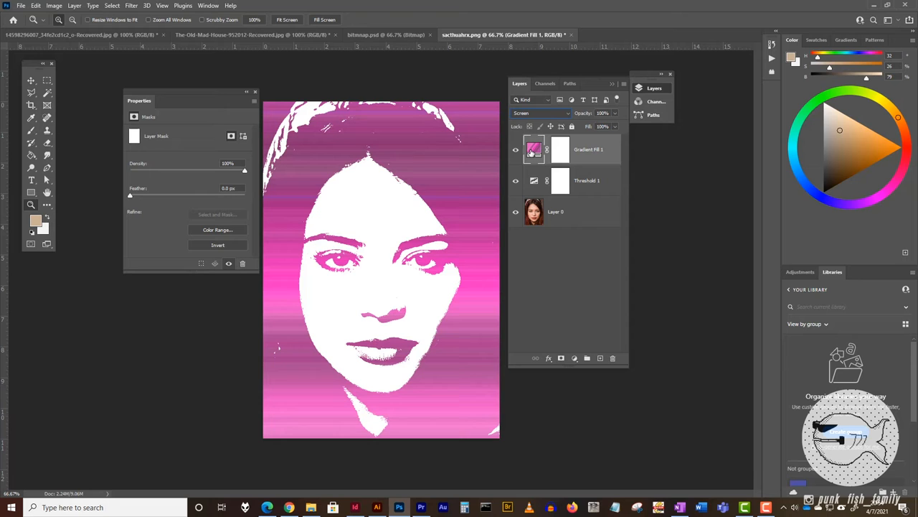
# - Set the Gradient Fill to Radial style at an enlarged scale for soft concentric pink rings
pyautogui.doubleClick(533, 149)
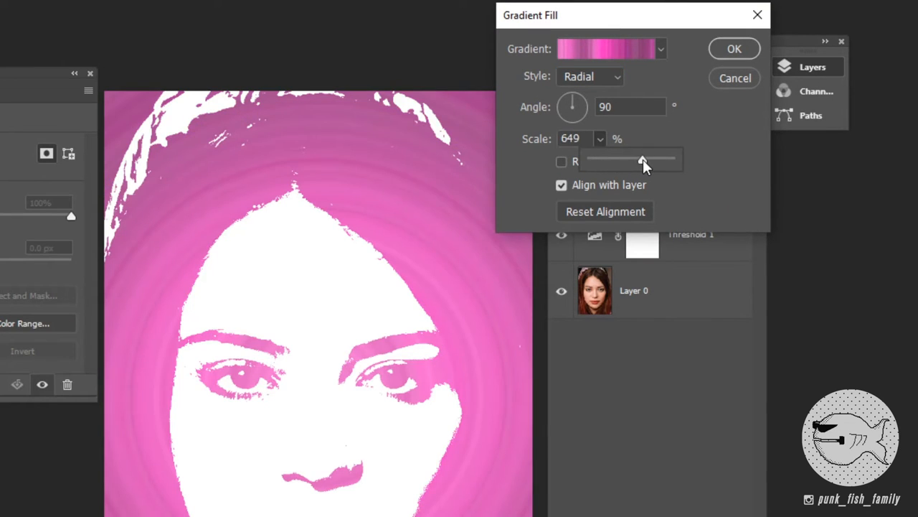
pyautogui.moveTo(643, 161); pyautogui.dragTo(631, 161)
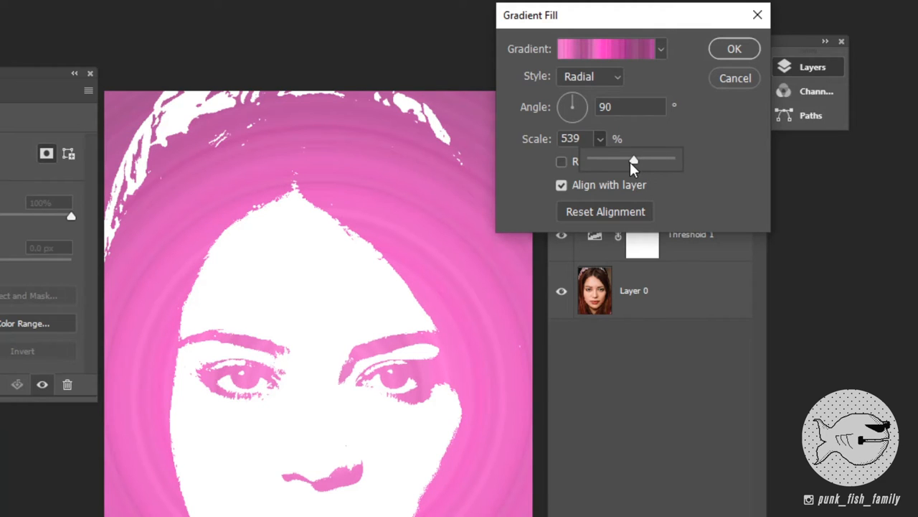
pyautogui.moveTo(634, 159); pyautogui.dragTo(643, 159)
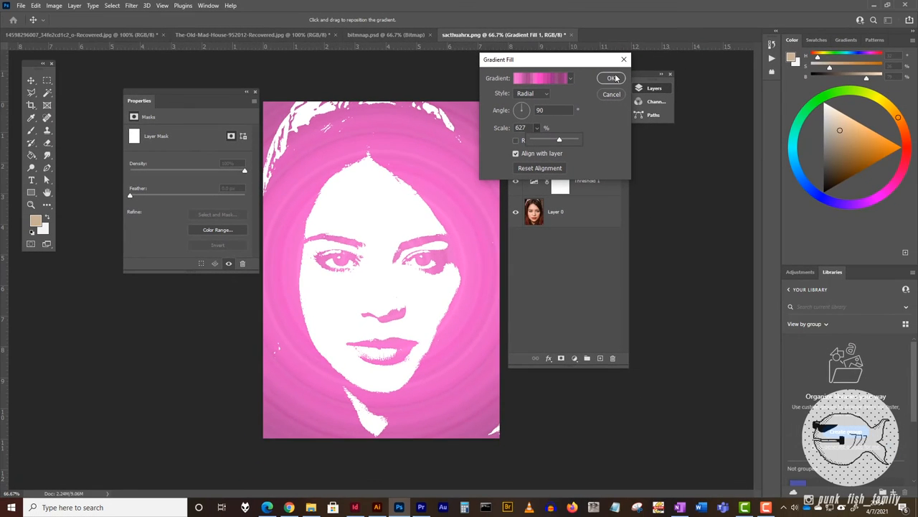
pyautogui.click(611, 77)
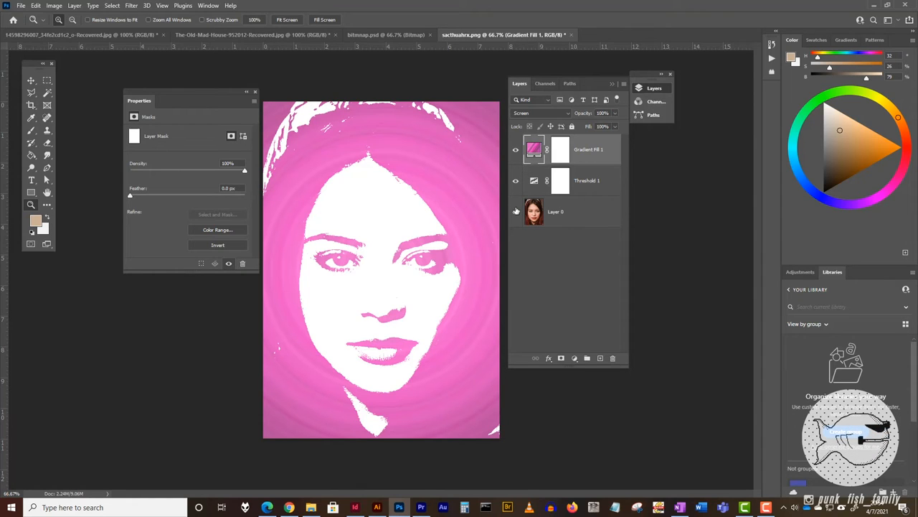
pyautogui.moveTo(515, 210)
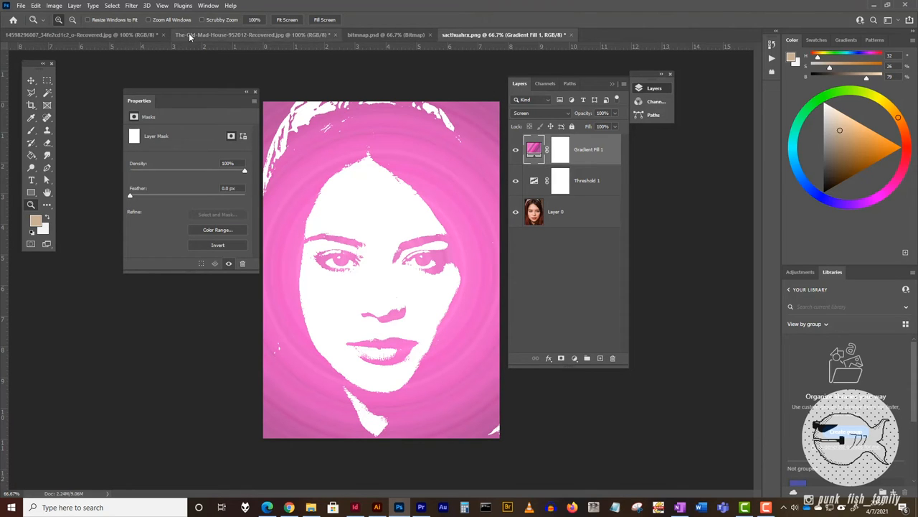
# - Switch to the vintage couple photo document and bring up its adjustment-layer menu
pyautogui.click(251, 35)
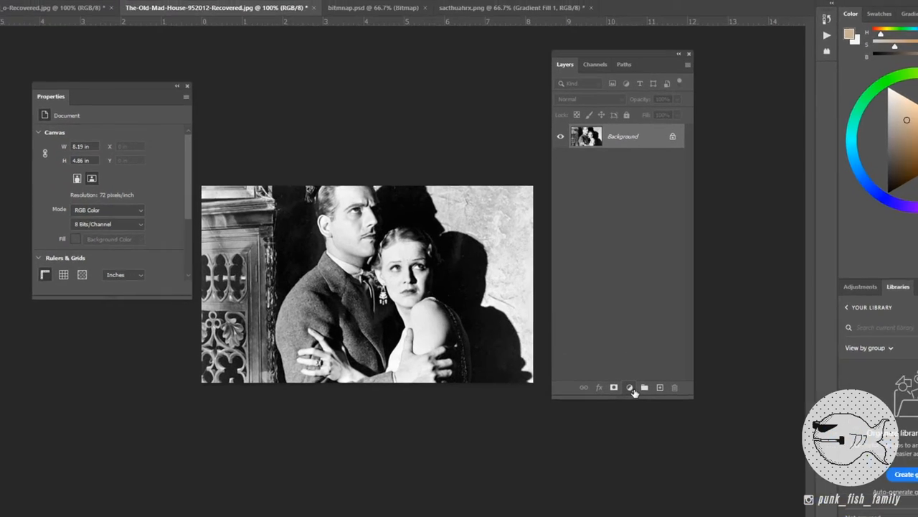
pyautogui.click(632, 387)
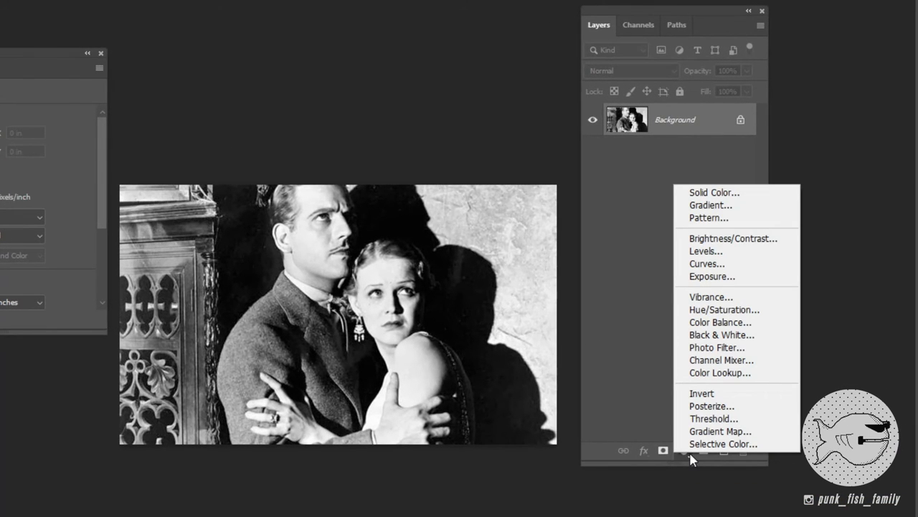
pyautogui.moveTo(732, 204)
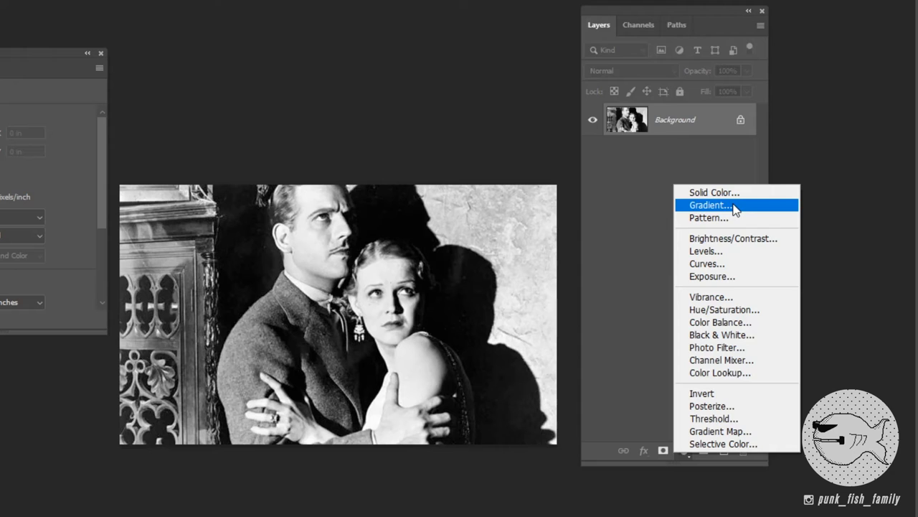
# - Add a gradient fill layer over the photo using a Noise gradient with the RGB colour model
pyautogui.click(709, 204)
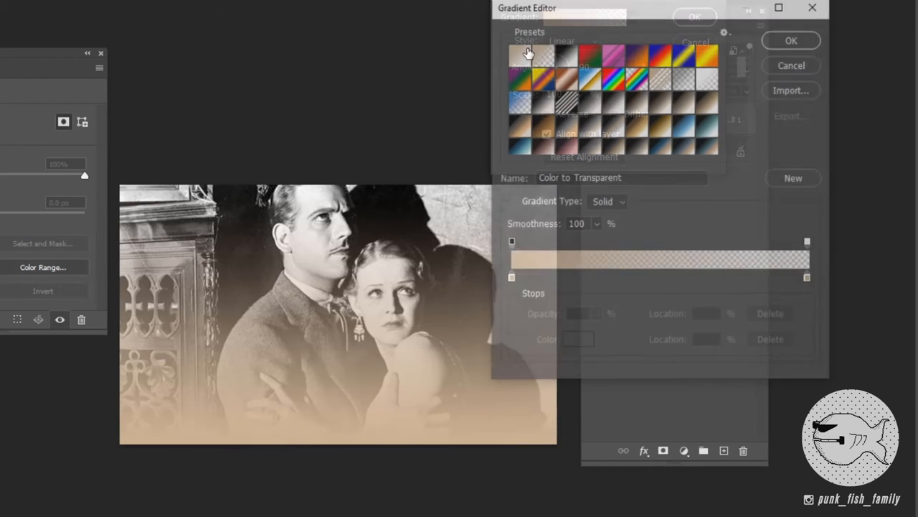
pyautogui.click(608, 201)
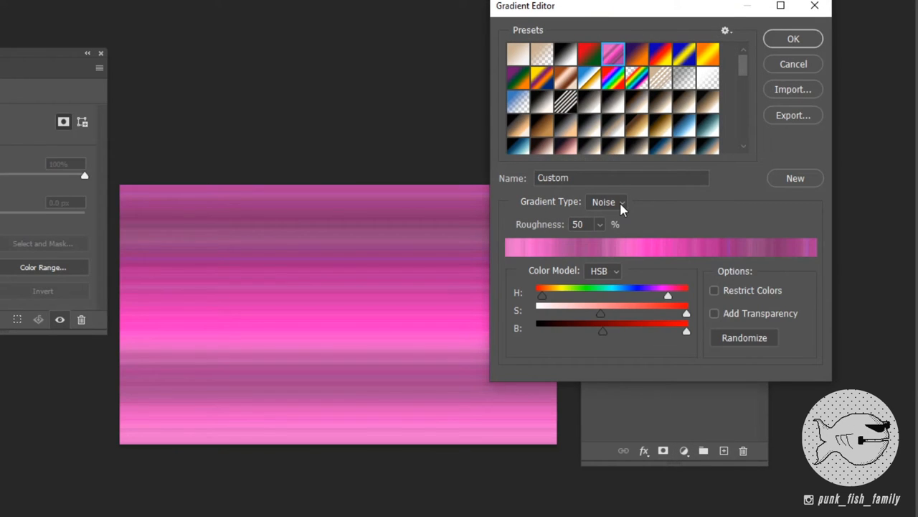
pyautogui.click(743, 338)
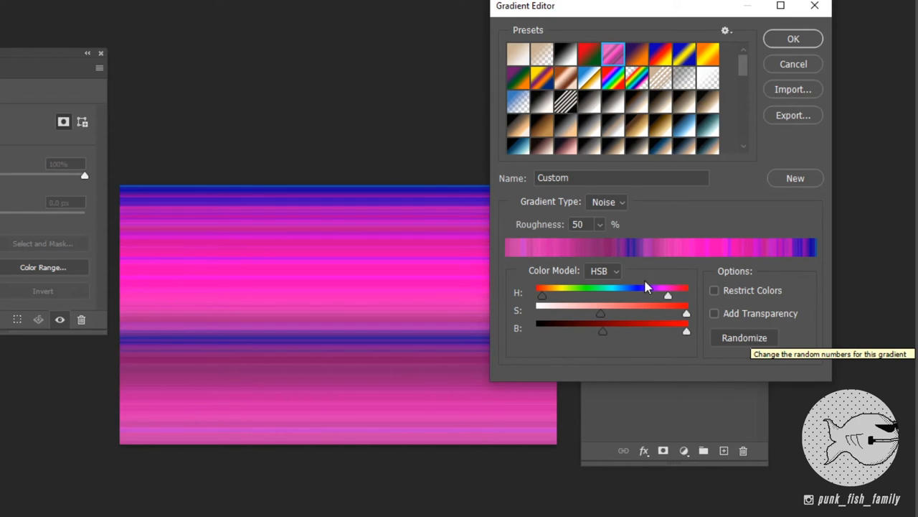
pyautogui.click(603, 269)
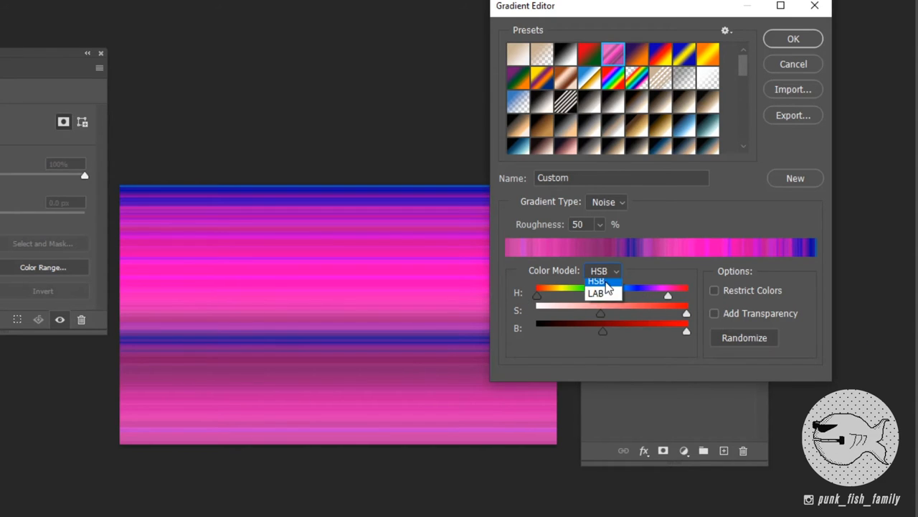
pyautogui.click(598, 282)
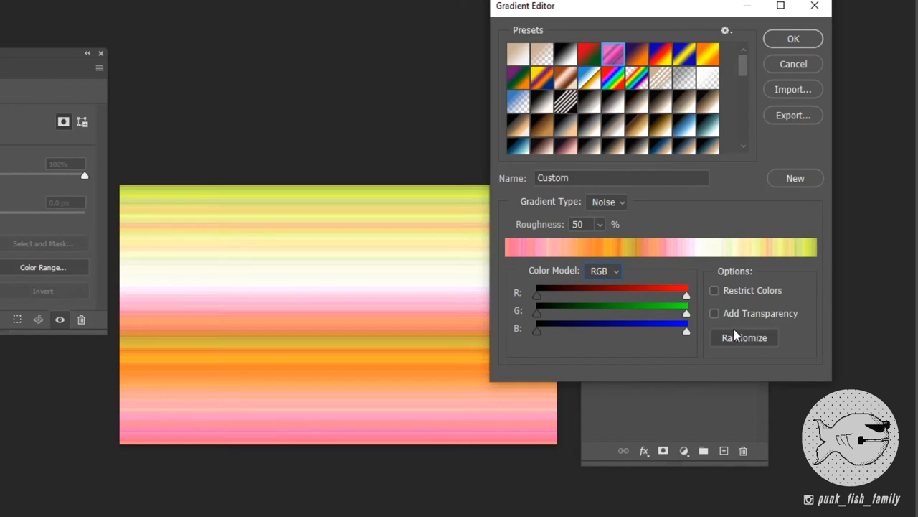
# - Randomize the noise colours repeatedly until a blue-and-purple gradient appears
pyautogui.click(743, 337)
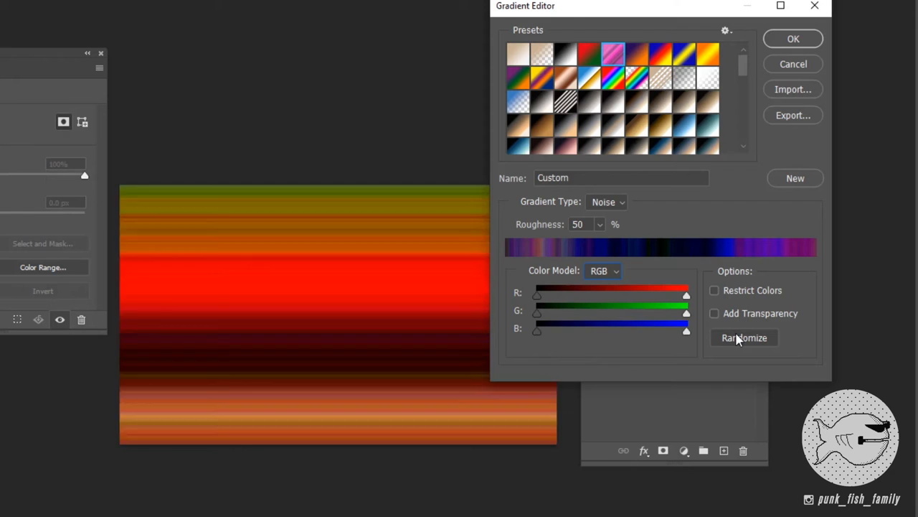
pyautogui.click(743, 337)
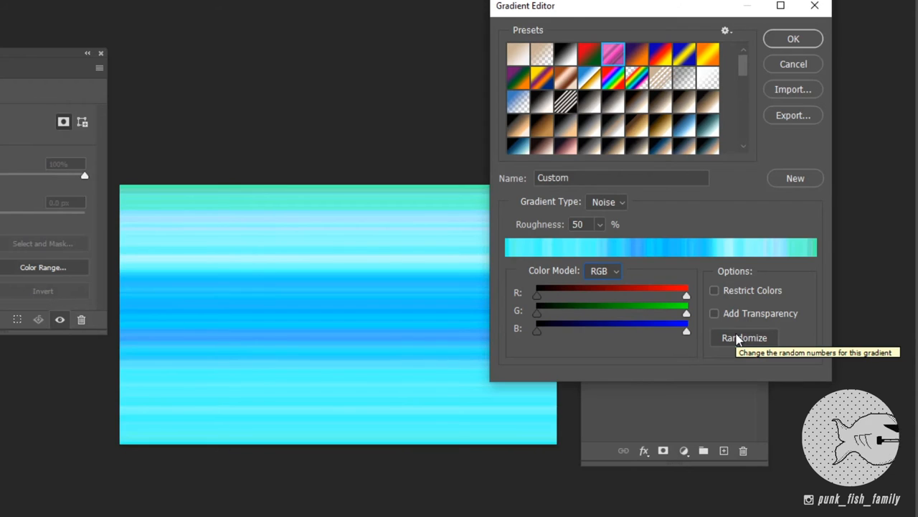
pyautogui.click(743, 337)
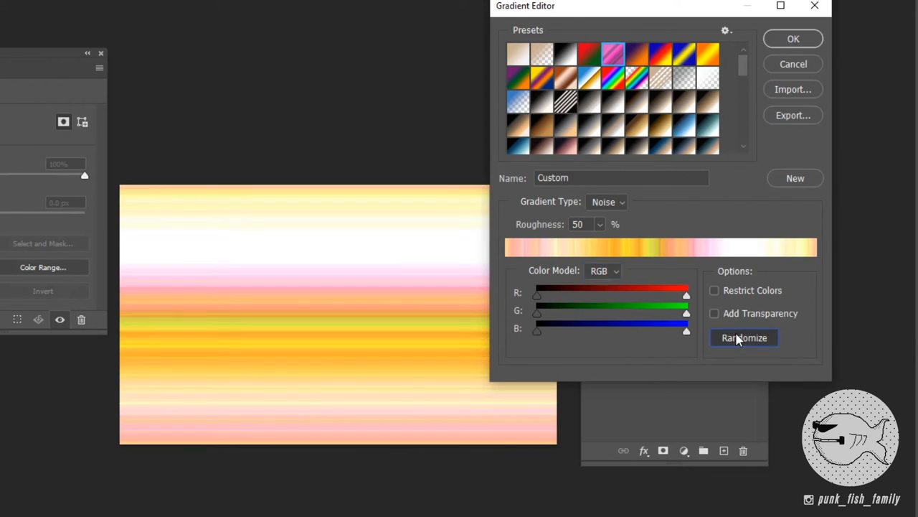
pyautogui.click(743, 338)
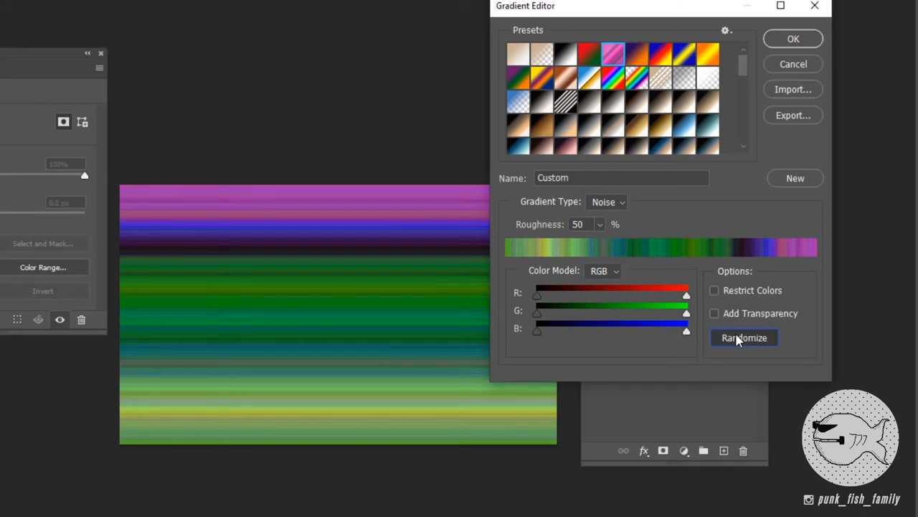
pyautogui.click(744, 338)
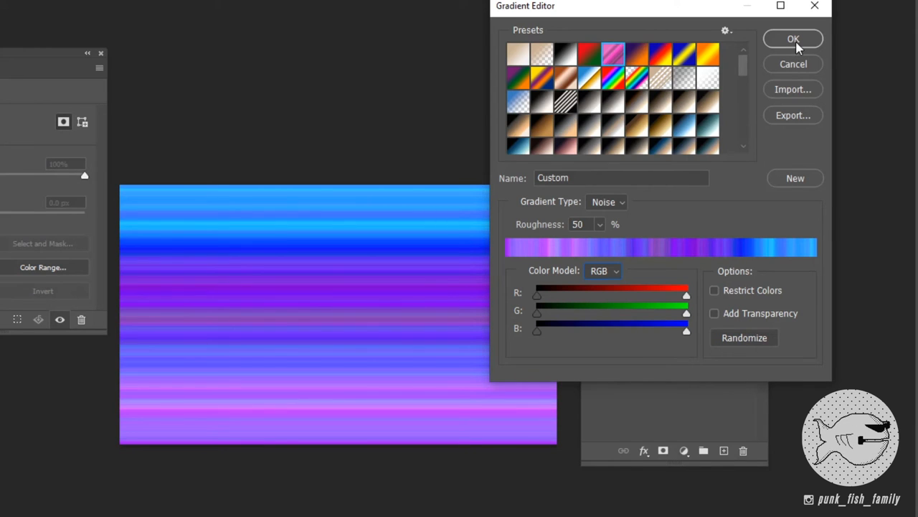
# - Accept the noise gradient at about 122° angle and 286% scale, then Screen-blend the layer
pyautogui.click(792, 38)
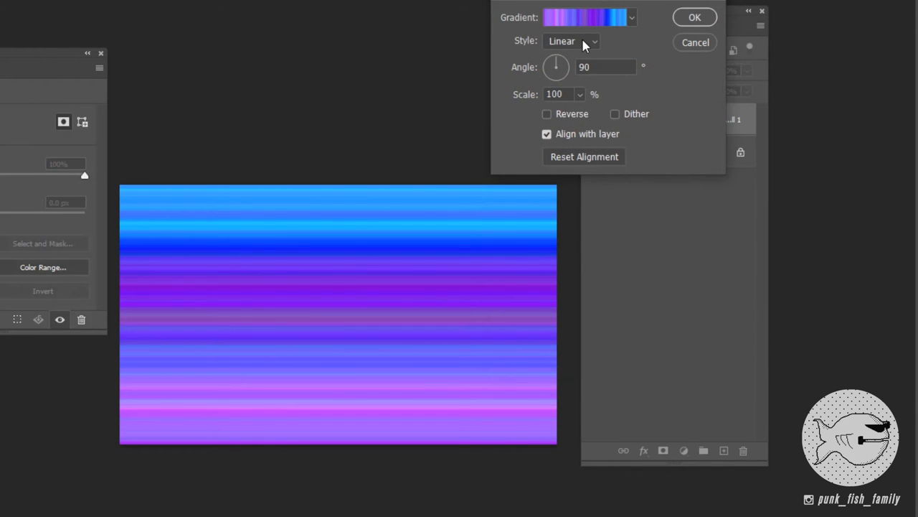
pyautogui.moveTo(557, 63); pyautogui.dragTo(561, 69)
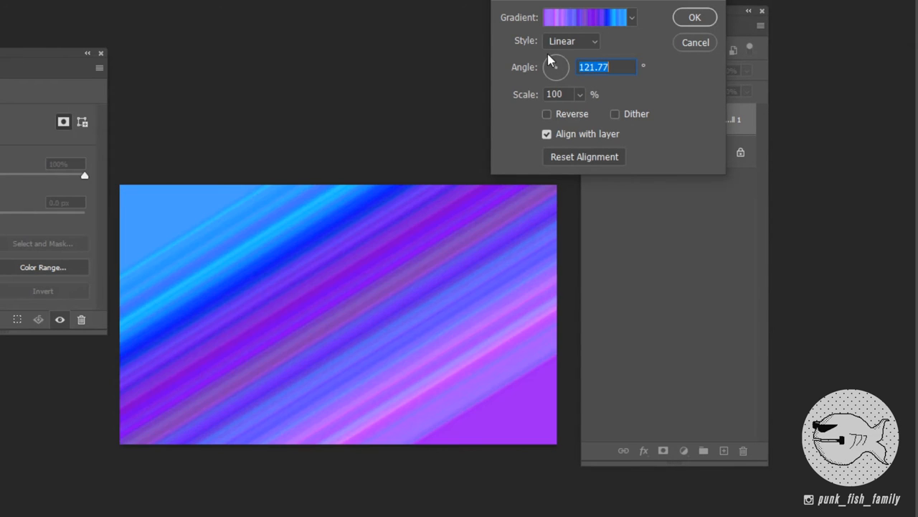
pyautogui.moveTo(583, 98)
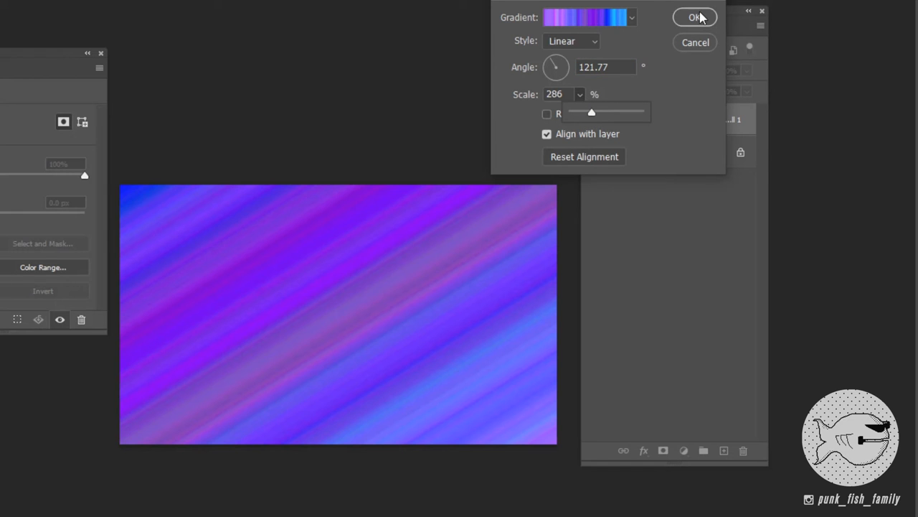
pyautogui.click(694, 17)
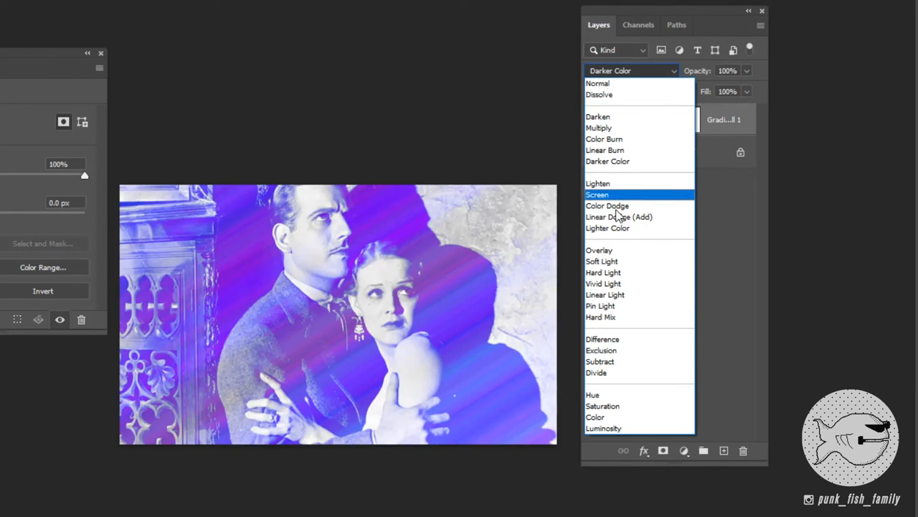
pyautogui.click(600, 249)
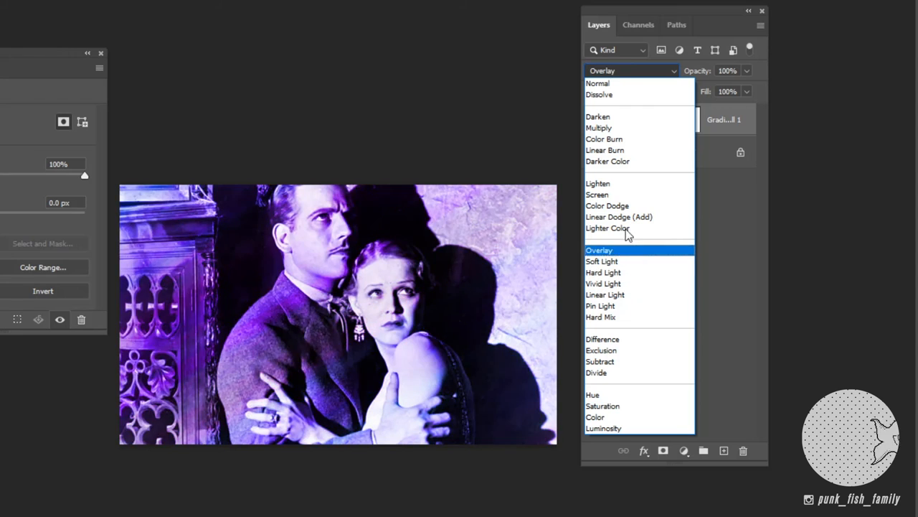
pyautogui.click(597, 195)
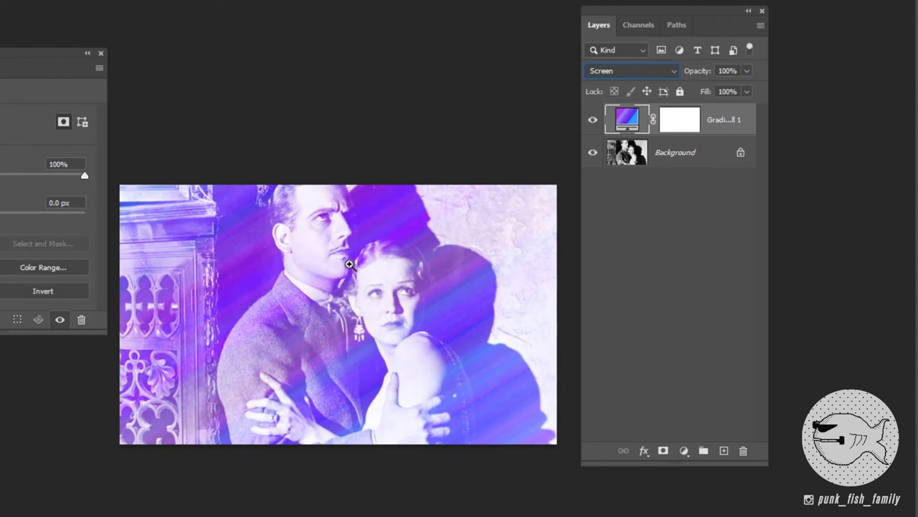
pyautogui.moveTo(673, 92)
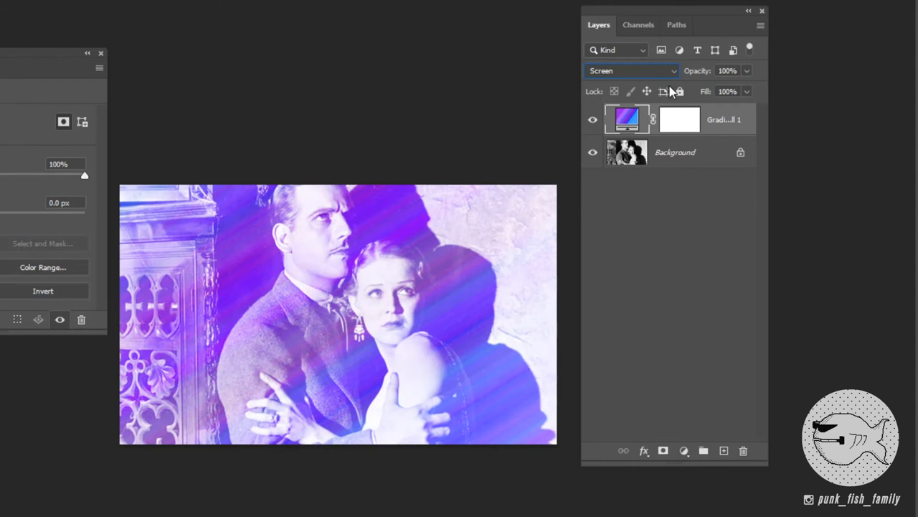
# - Add a Threshold adjustment layer to the photo and tune its level slider
pyautogui.click(683, 451)
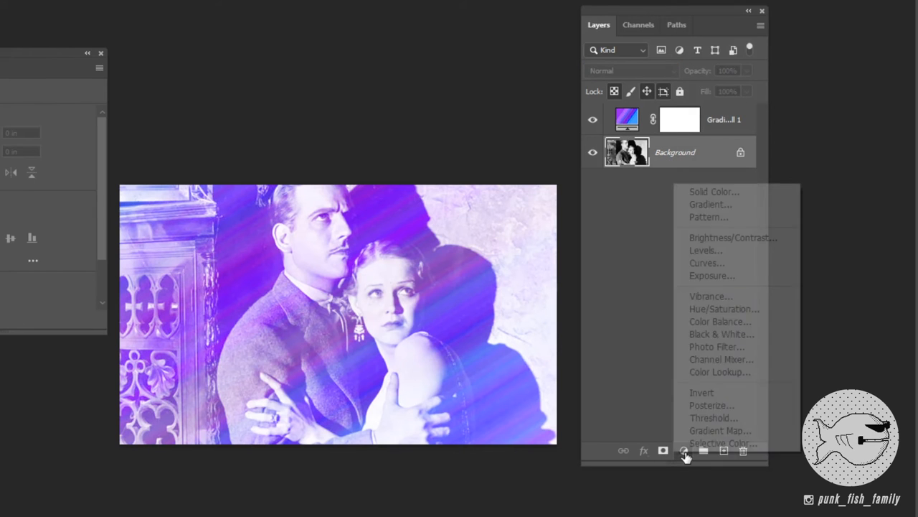
pyautogui.click(714, 418)
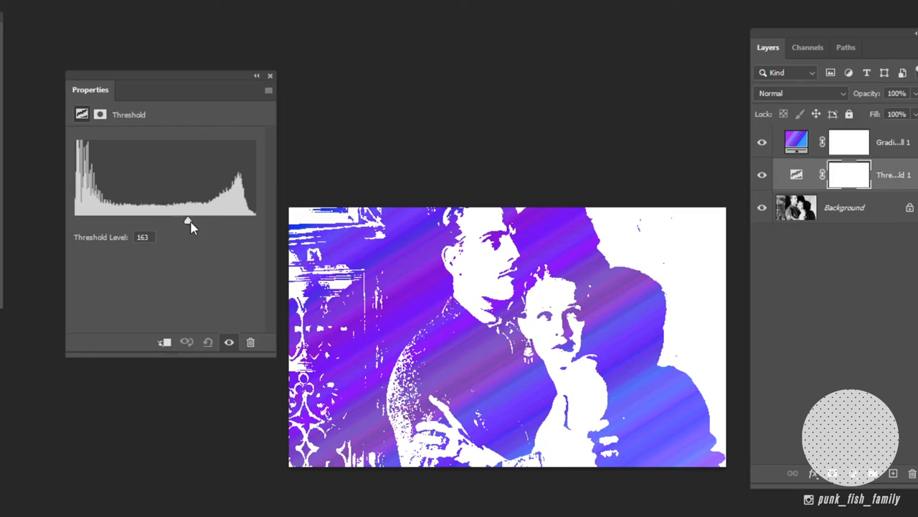
pyautogui.moveTo(188, 219); pyautogui.dragTo(158, 220)
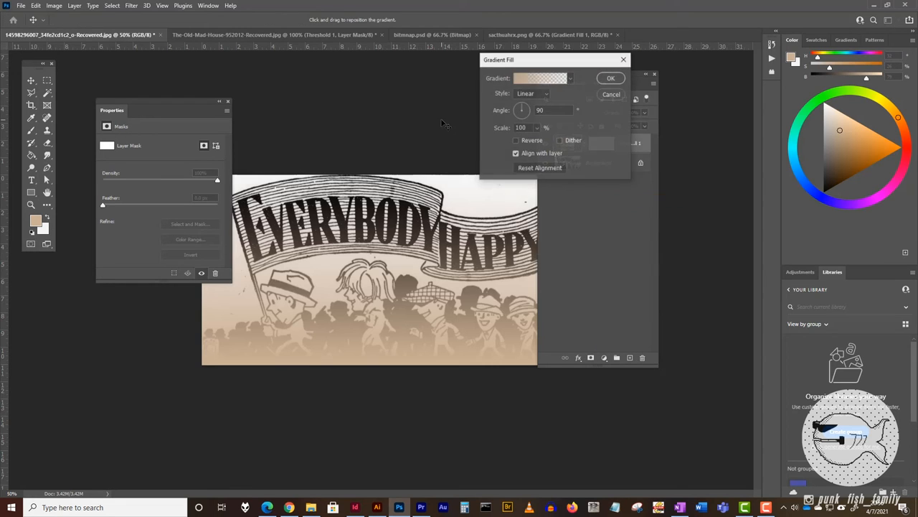
# - Apply a pink Angle-style gradient fill over the ad and Screen-blend it
pyautogui.click(531, 94)
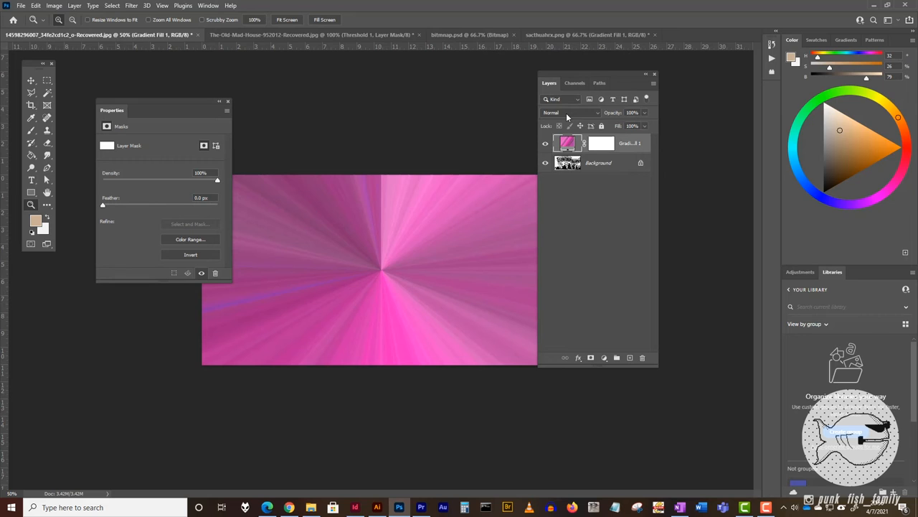
pyautogui.click(571, 112)
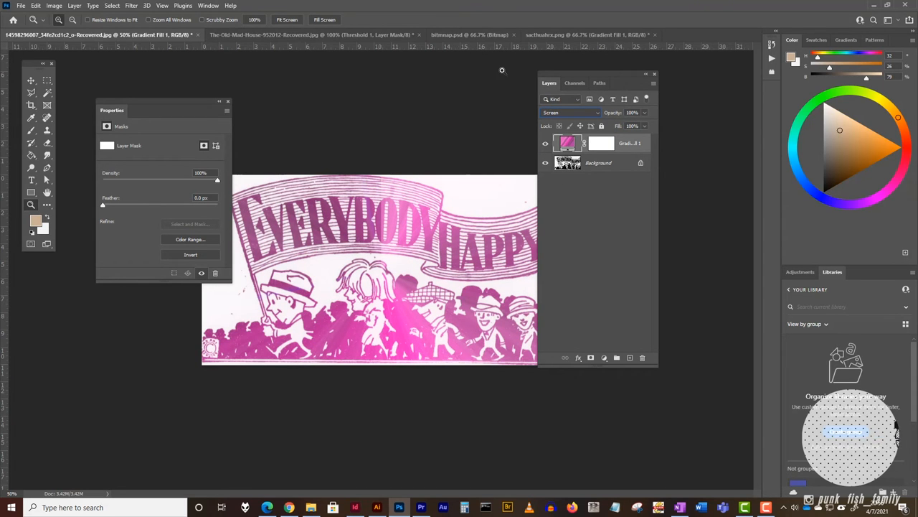
pyautogui.moveTo(461, 34)
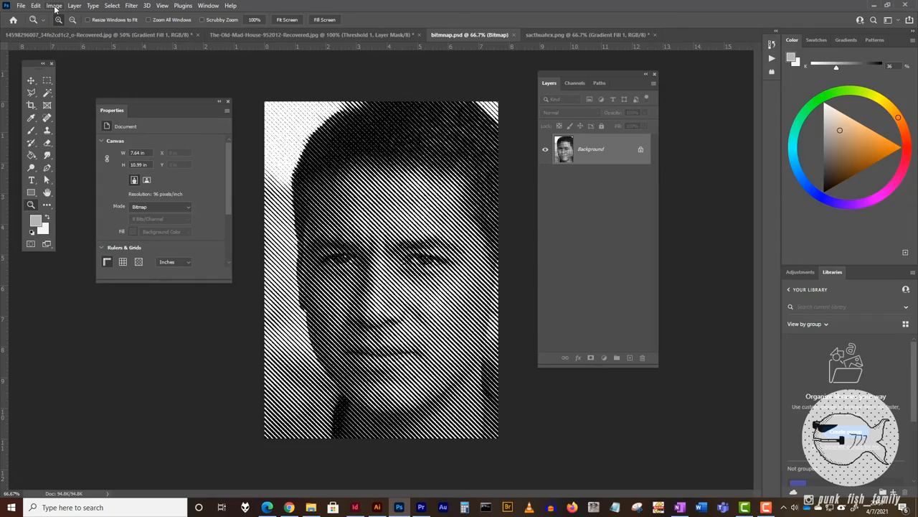
# - Change the bitmap portrait's mode via Image > Mode toward Grayscale then RGB Color
pyautogui.click(54, 6)
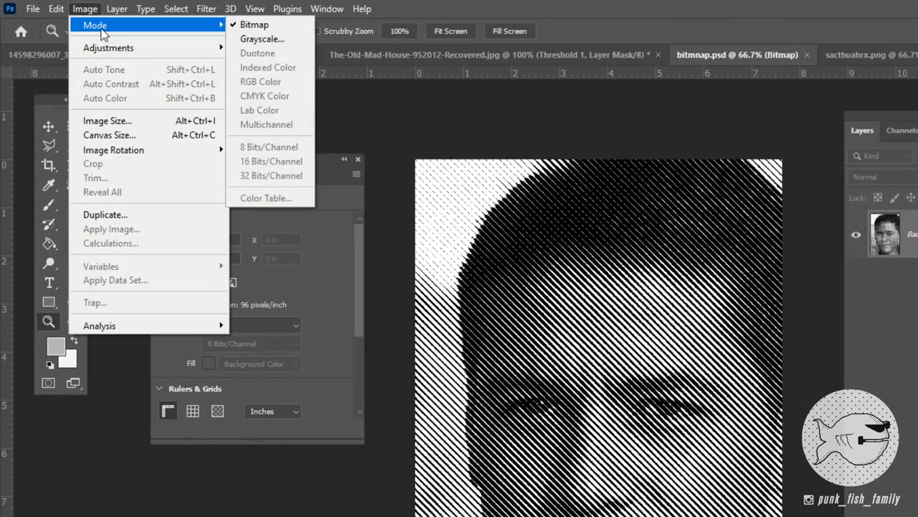
pyautogui.click(262, 39)
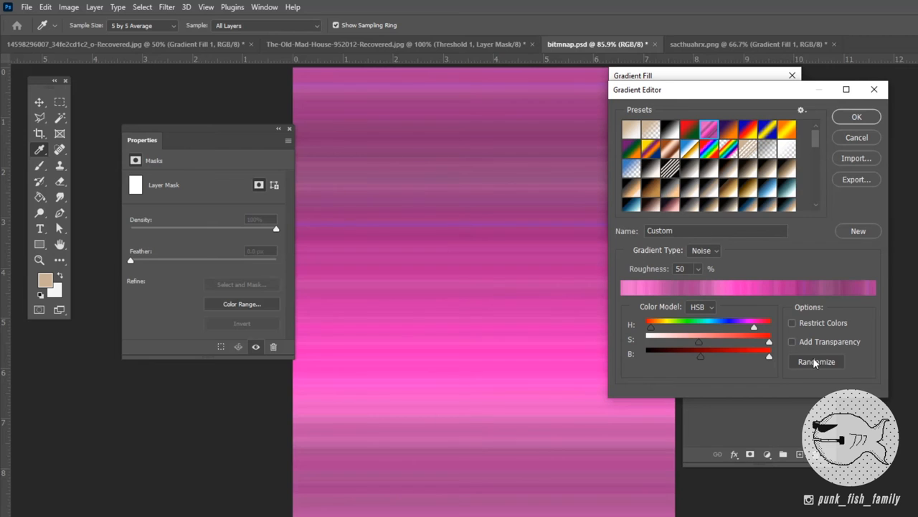
# - Switch the noise gradient to RGB blue stripes and lay it out in Diamond style
pyautogui.click(710, 307)
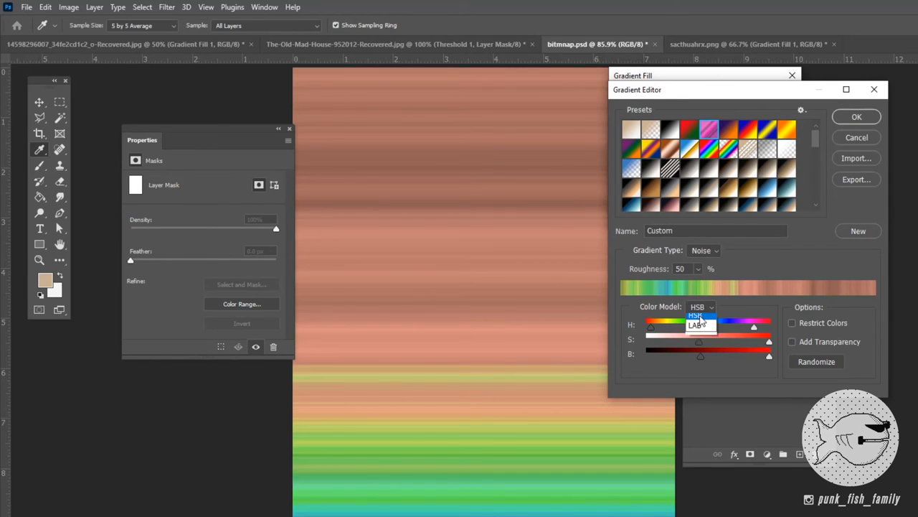
pyautogui.click(698, 307)
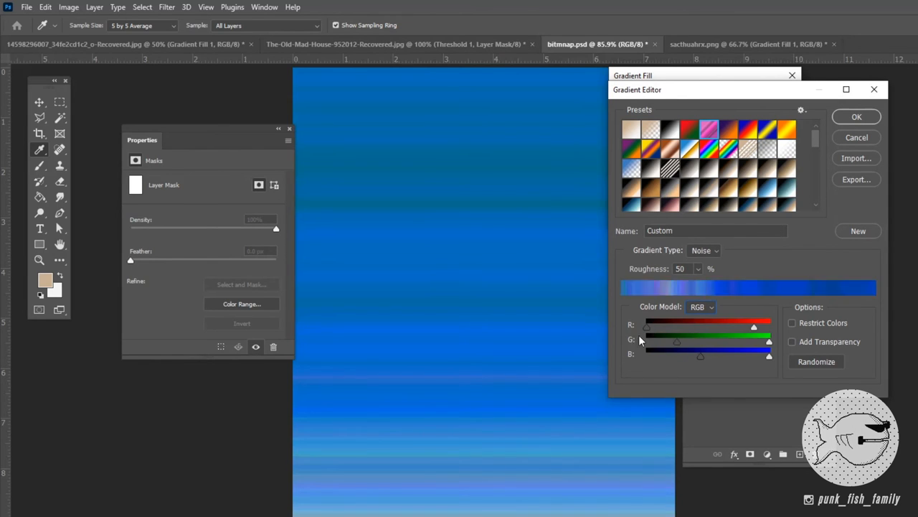
pyautogui.click(816, 361)
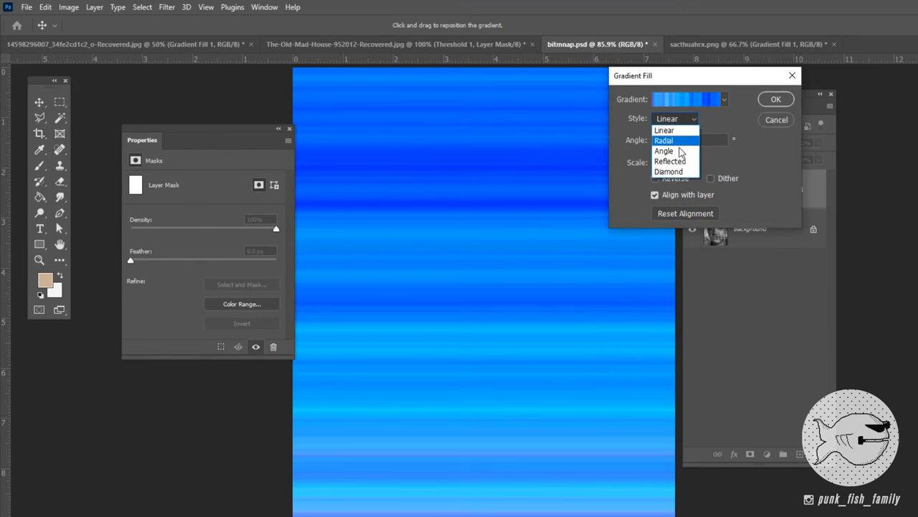
pyautogui.click(669, 171)
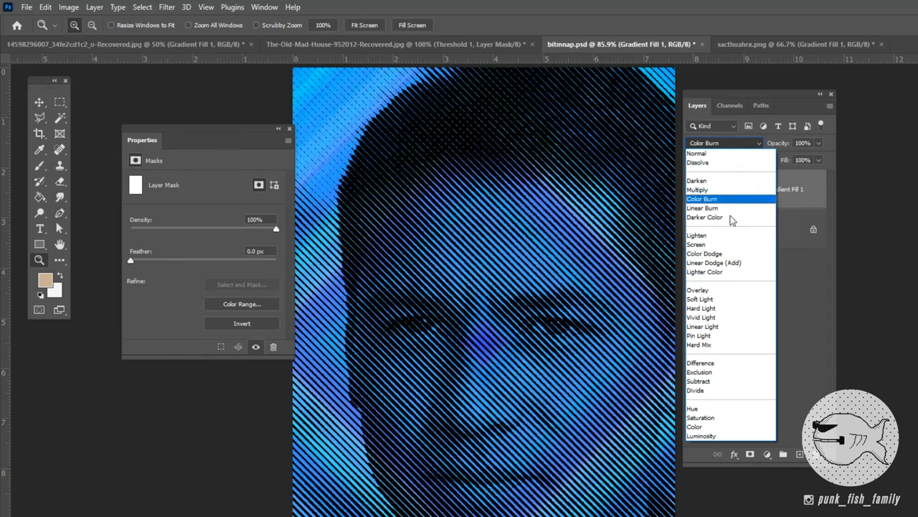
# - Set Gradient Fill 1's blend mode to Screen over the line portrait
pyautogui.click(696, 244)
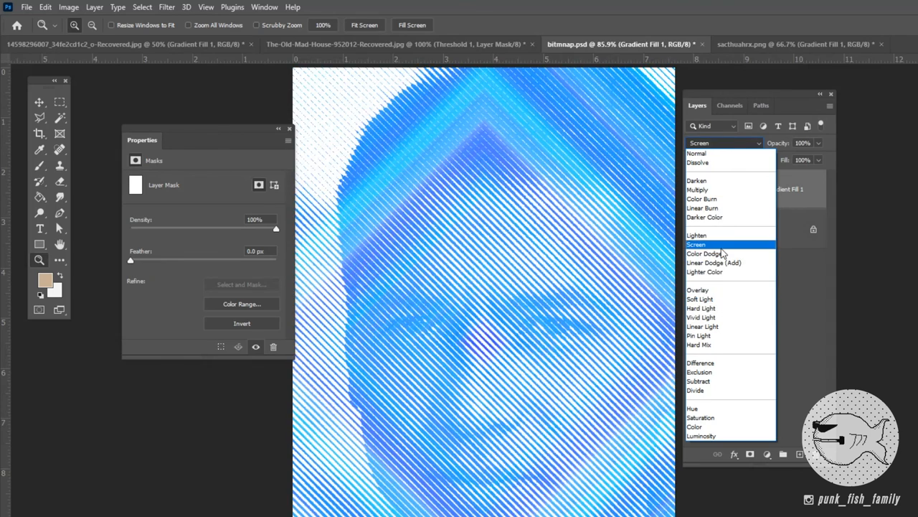
pyautogui.click(696, 244)
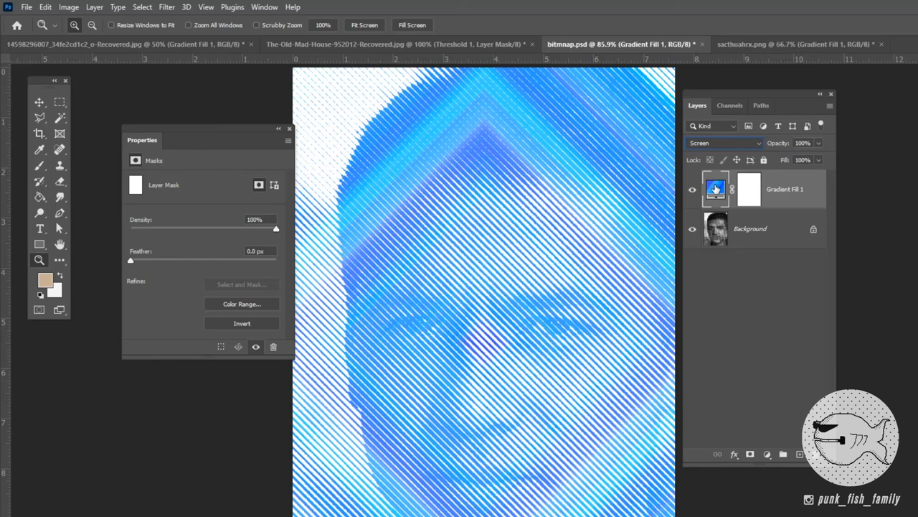
# - Reopen Gradient Fill 1's editor and randomize the noise colours several times
pyautogui.doubleClick(715, 189)
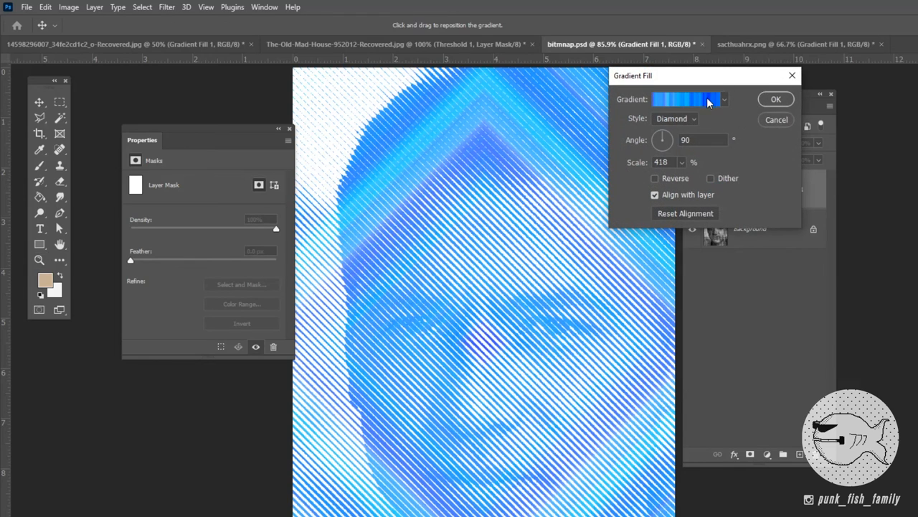
pyautogui.click(677, 99)
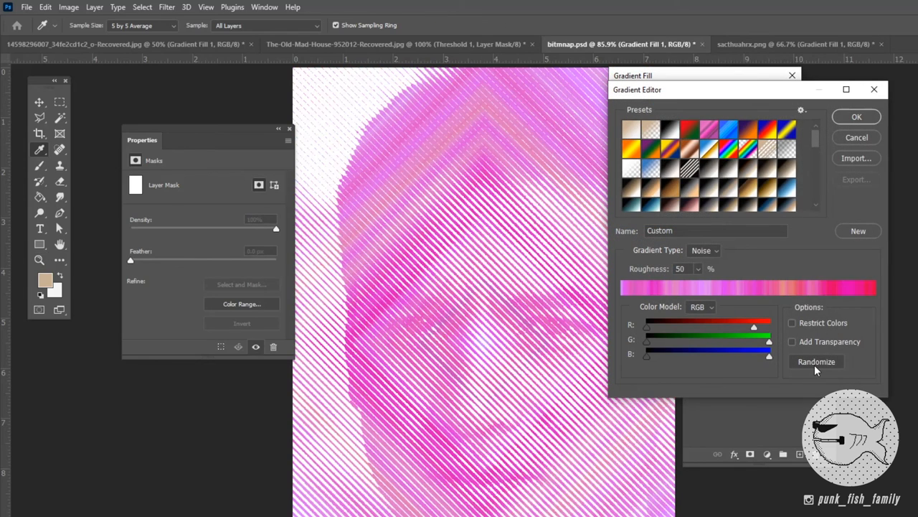
pyautogui.click(816, 362)
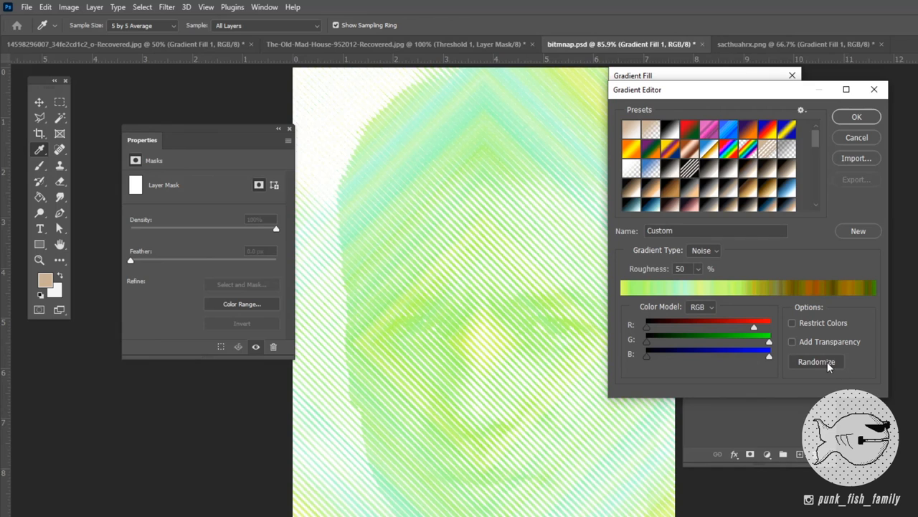
pyautogui.click(817, 362)
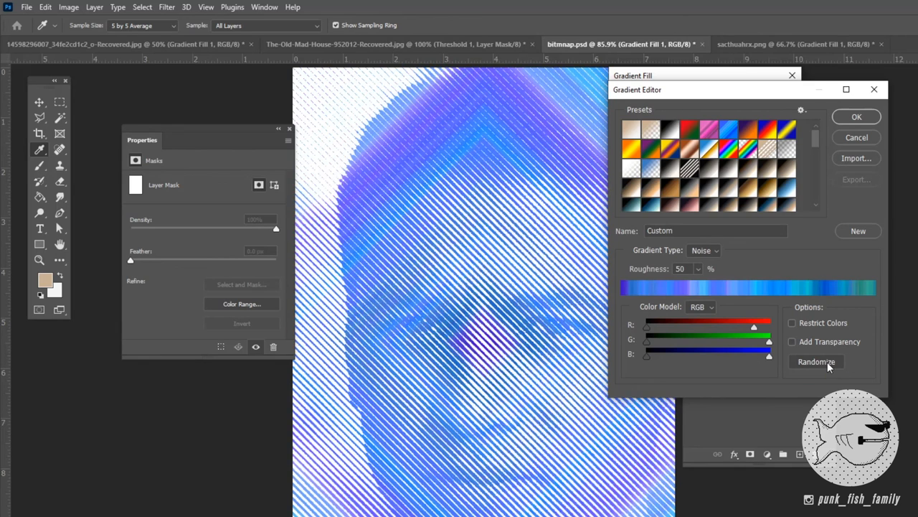
pyautogui.click(816, 361)
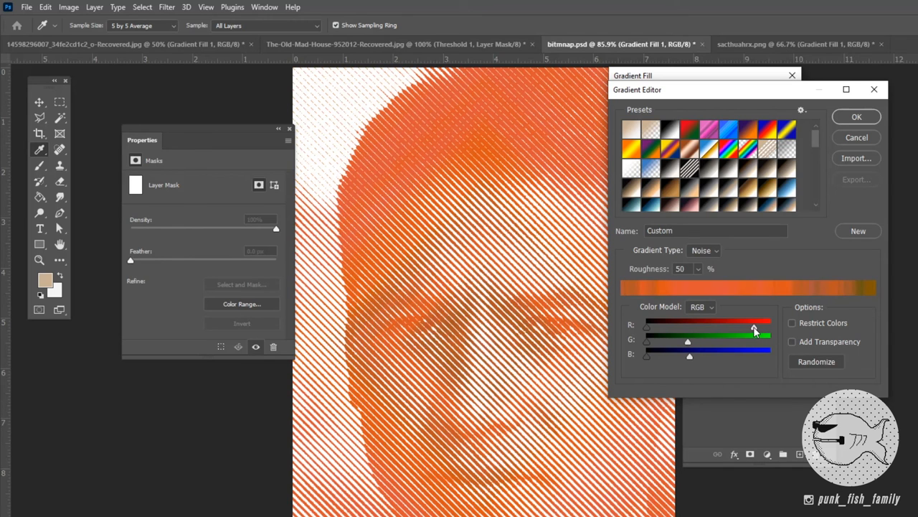
pyautogui.click(817, 362)
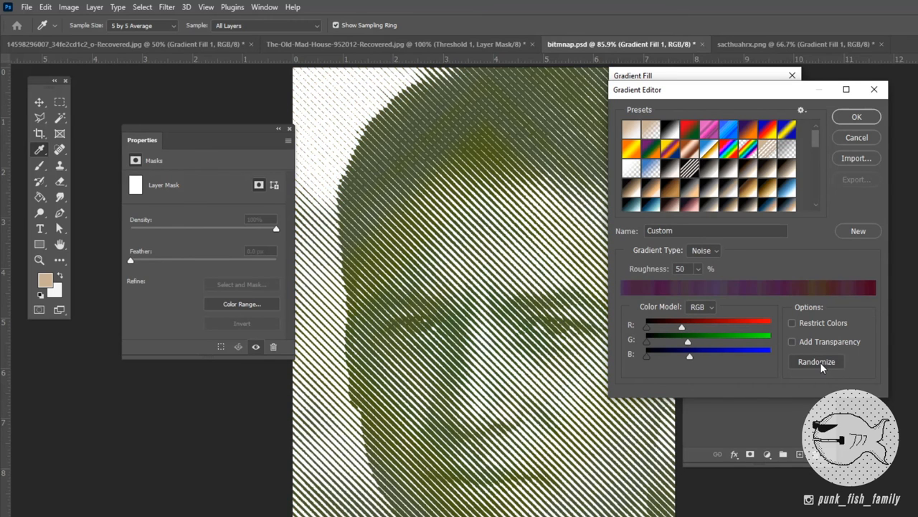
pyautogui.click(817, 362)
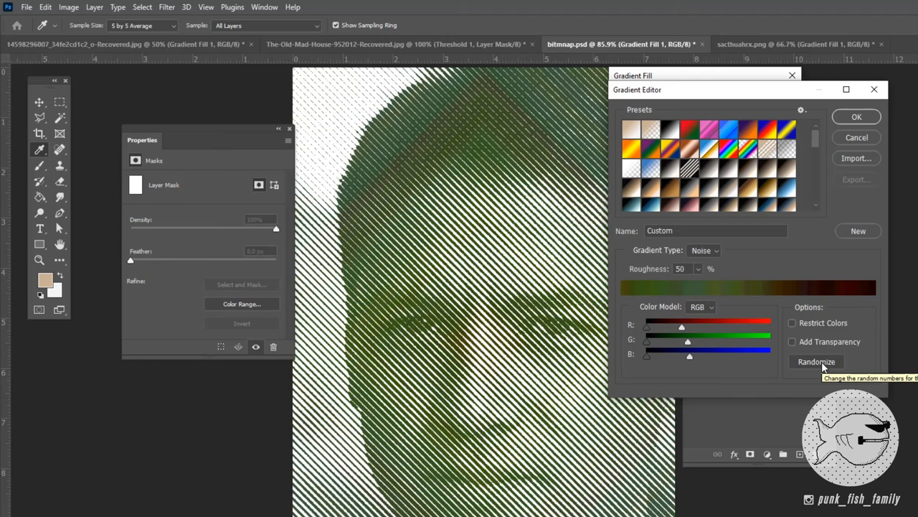
pyautogui.click(817, 362)
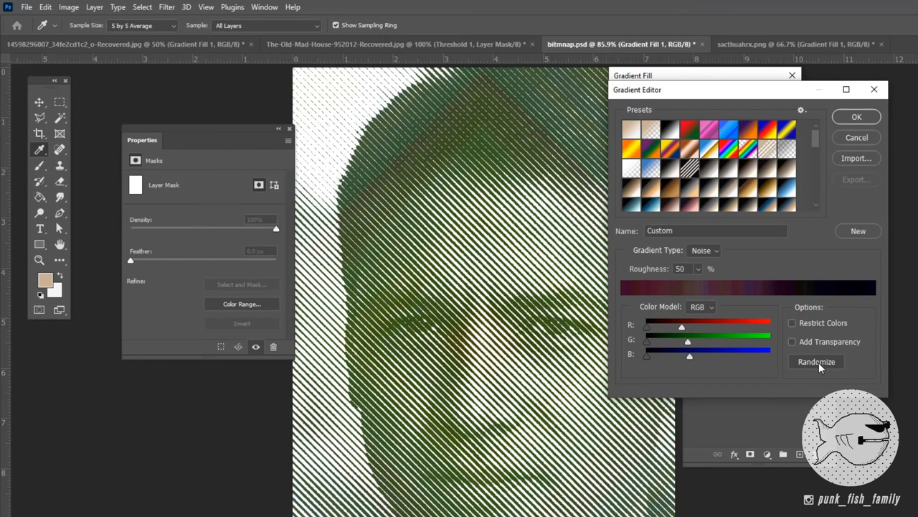
# - Accept the dark maroon noise gradient, apply it, and switch to sacthuahrx.png
pyautogui.click(857, 116)
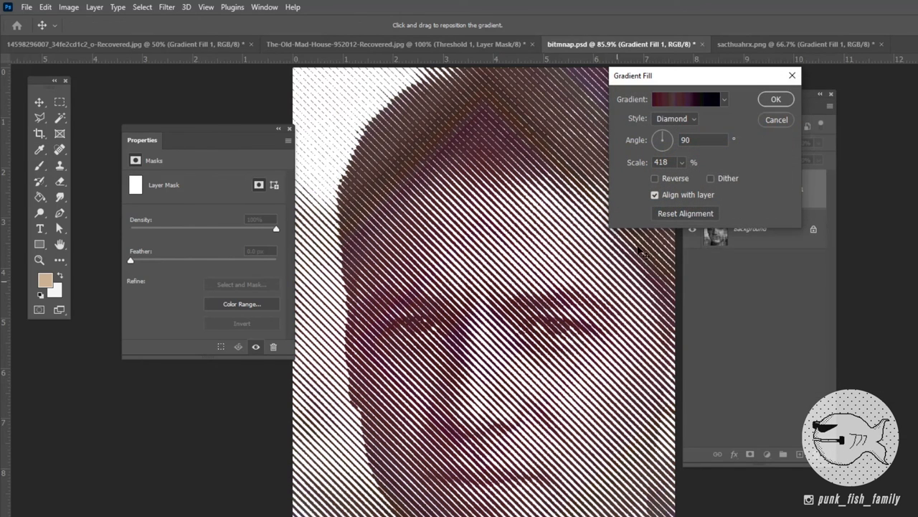
pyautogui.click(775, 99)
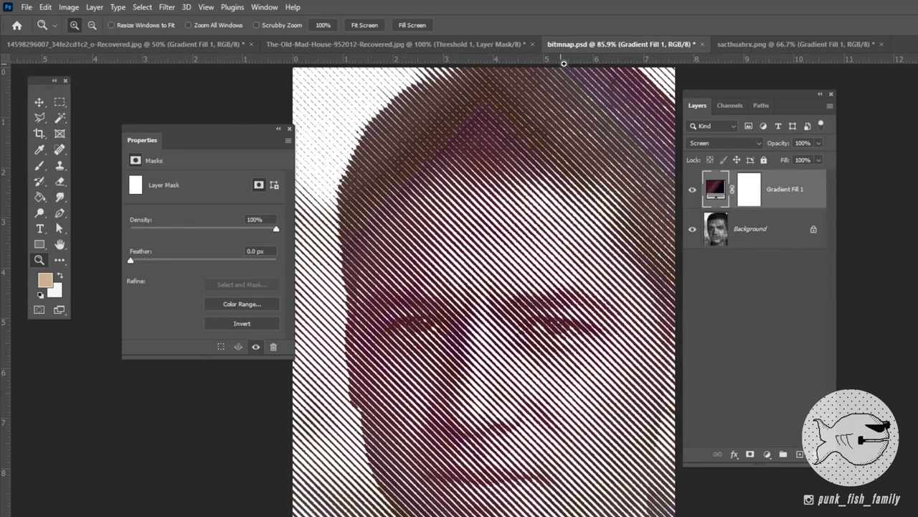
pyautogui.moveTo(708, 55)
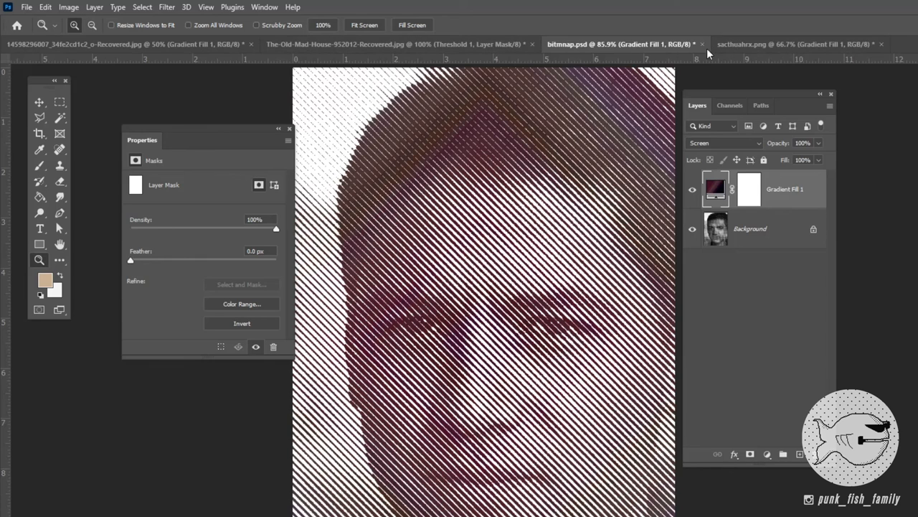
pyautogui.click(790, 43)
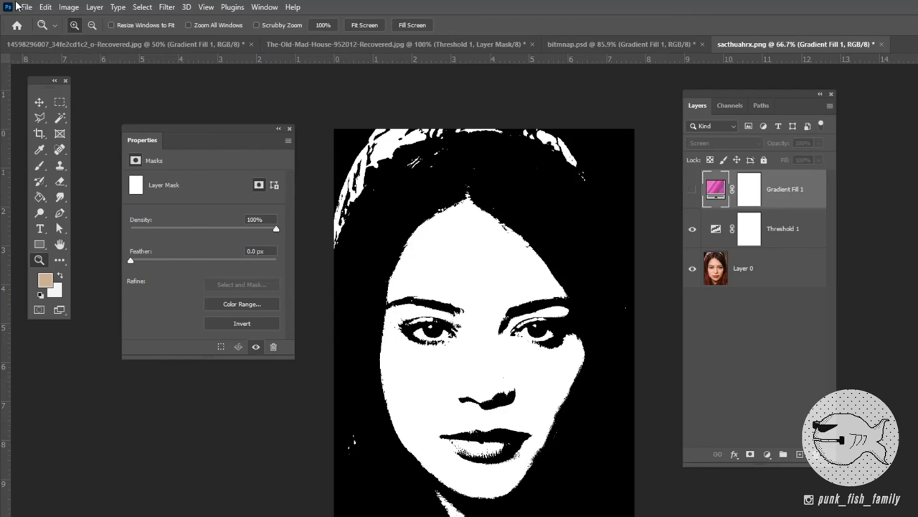
# - Place 61630.jpg as an embedded image via File > Place Embedded
pyautogui.click(26, 6)
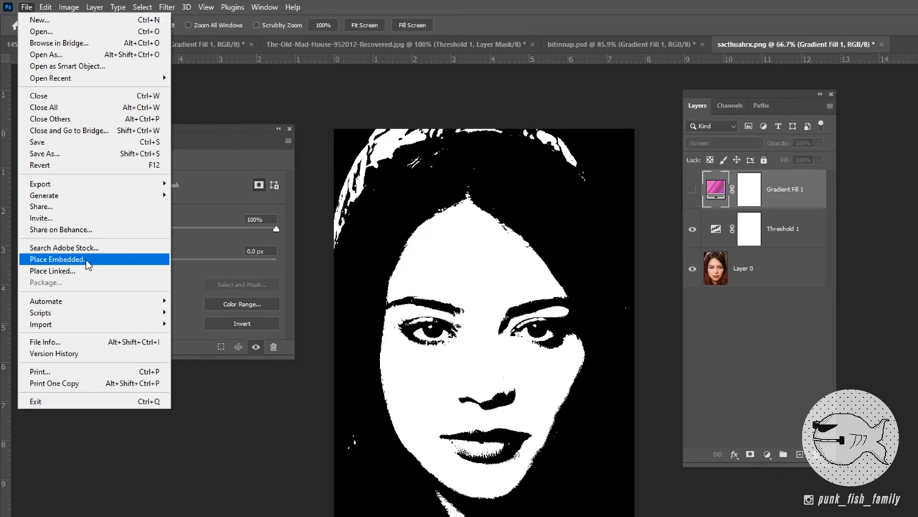
pyautogui.click(56, 258)
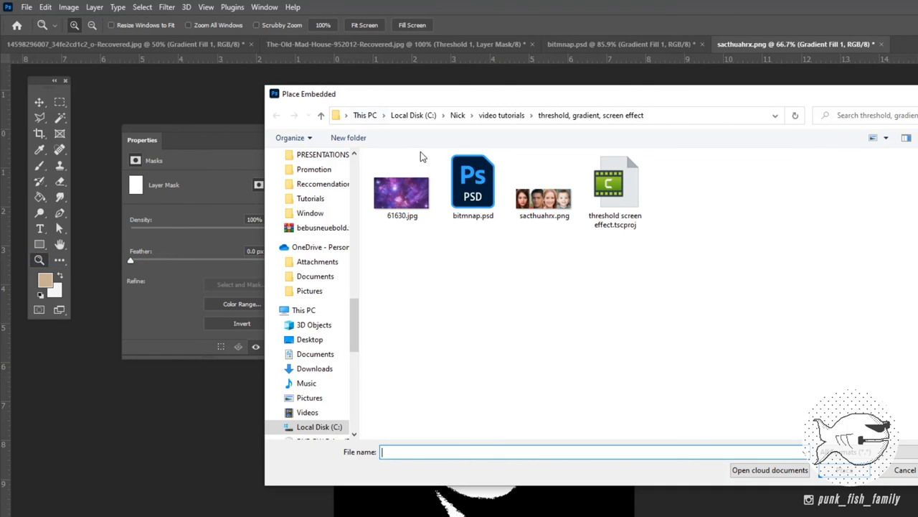
pyautogui.doubleClick(402, 189)
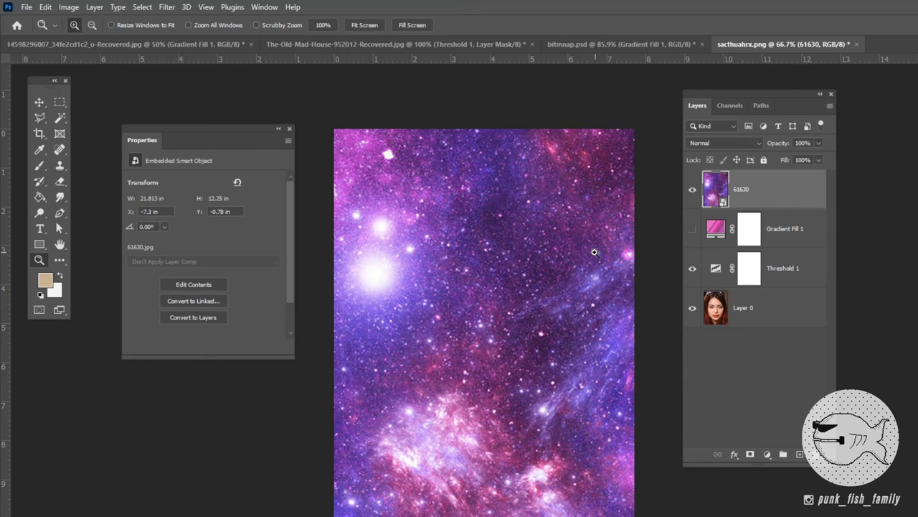
# - Shift the galaxy layer leftward and set its blend mode to Screen
pyautogui.moveTo(594, 253); pyautogui.dragTo(465, 258)
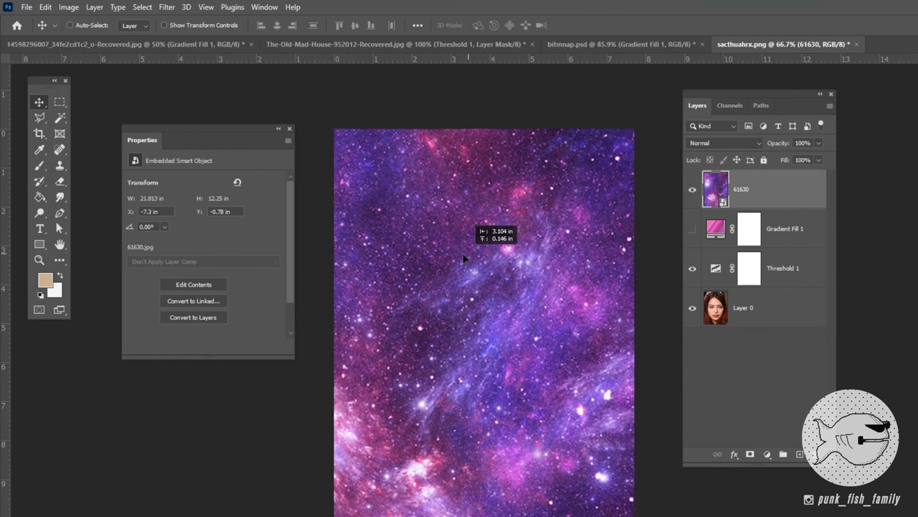
pyautogui.click(724, 144)
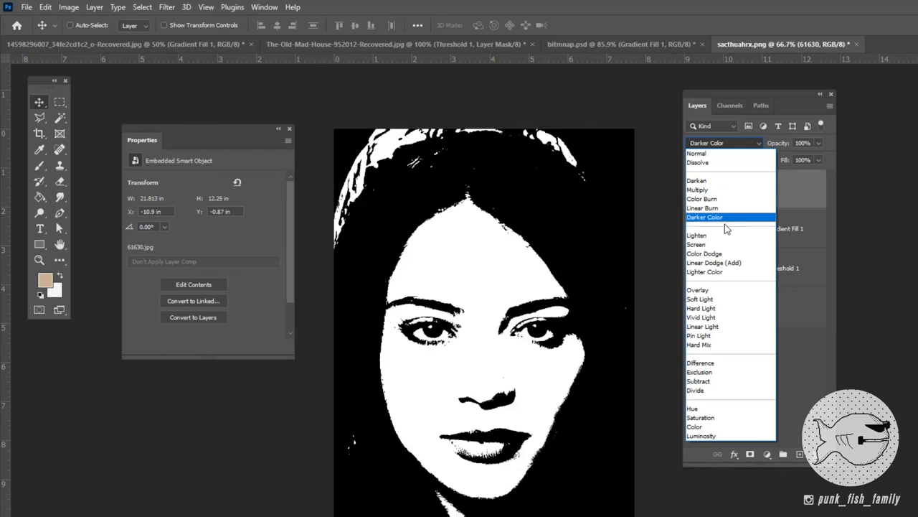
pyautogui.click(695, 244)
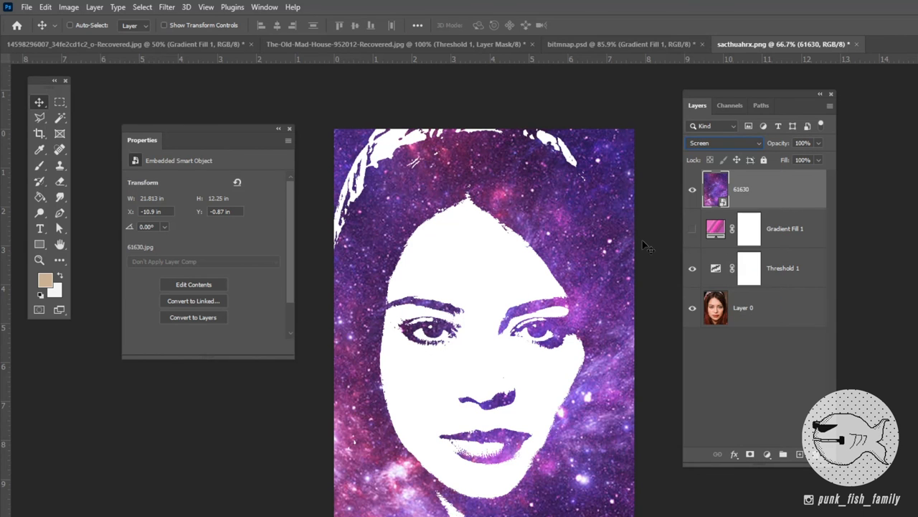